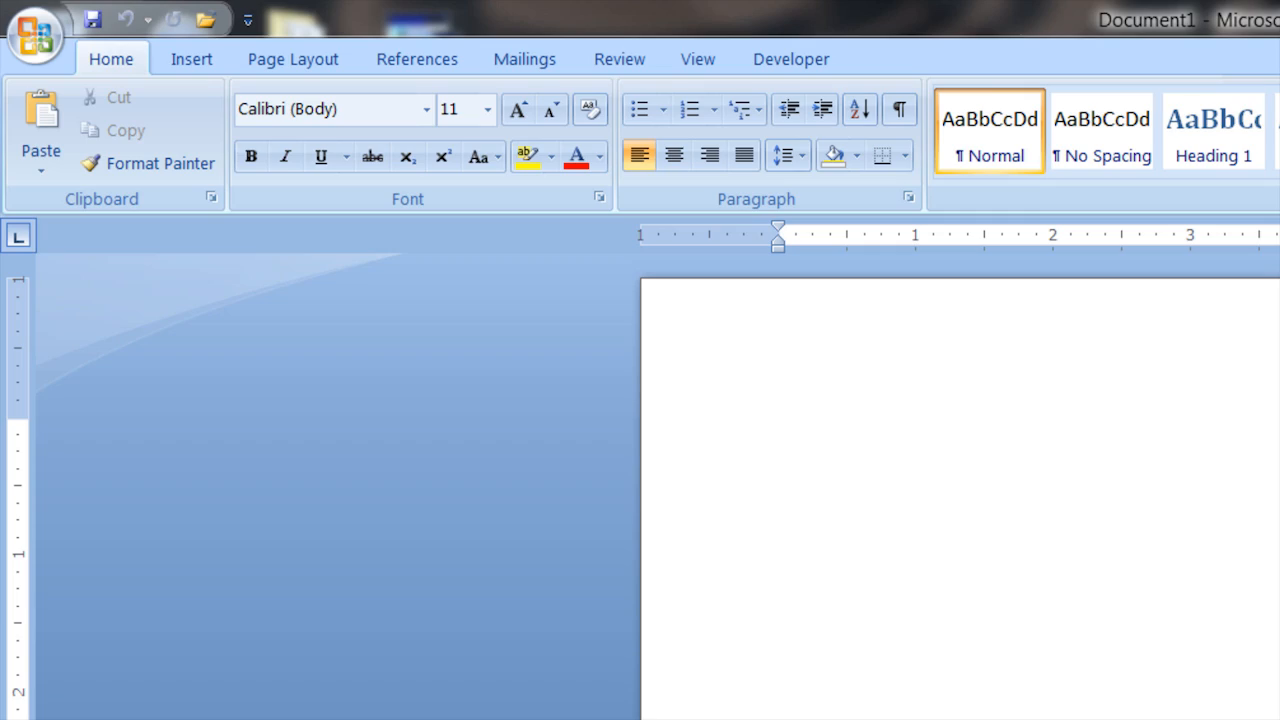
- Start a new Word document from the Office button to reach the template gallery
click(33, 30)
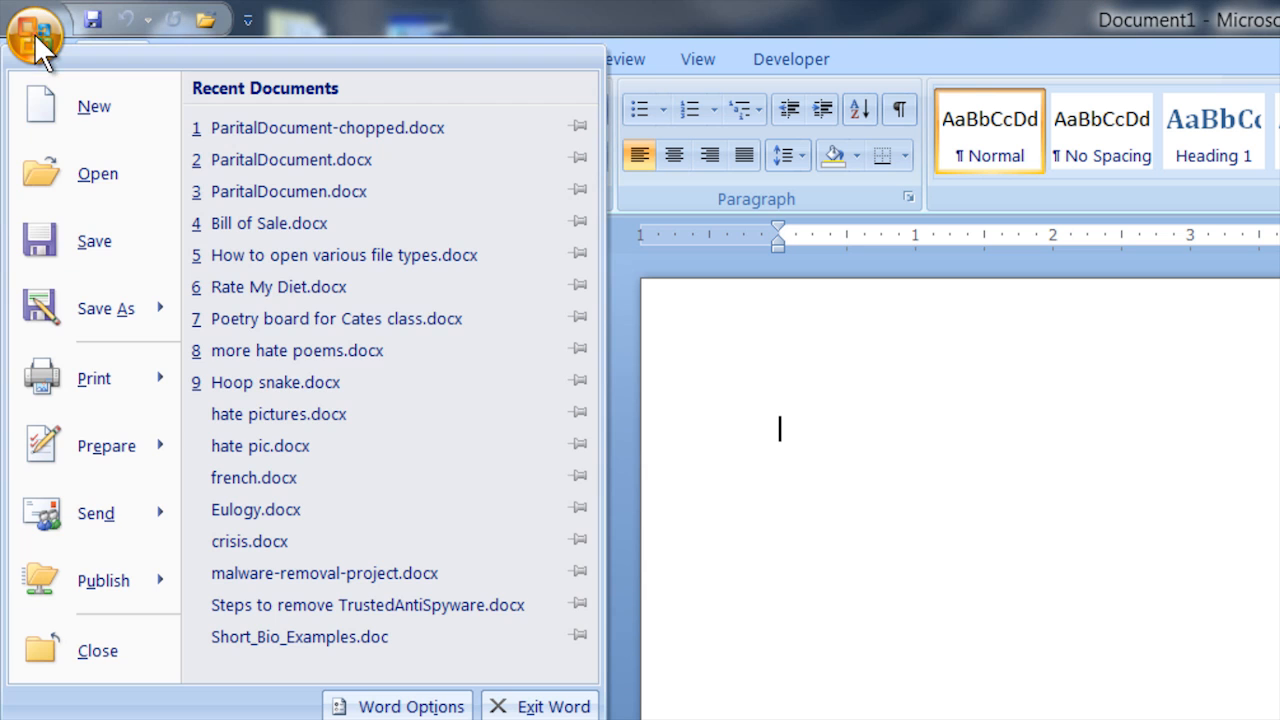
click(75, 105)
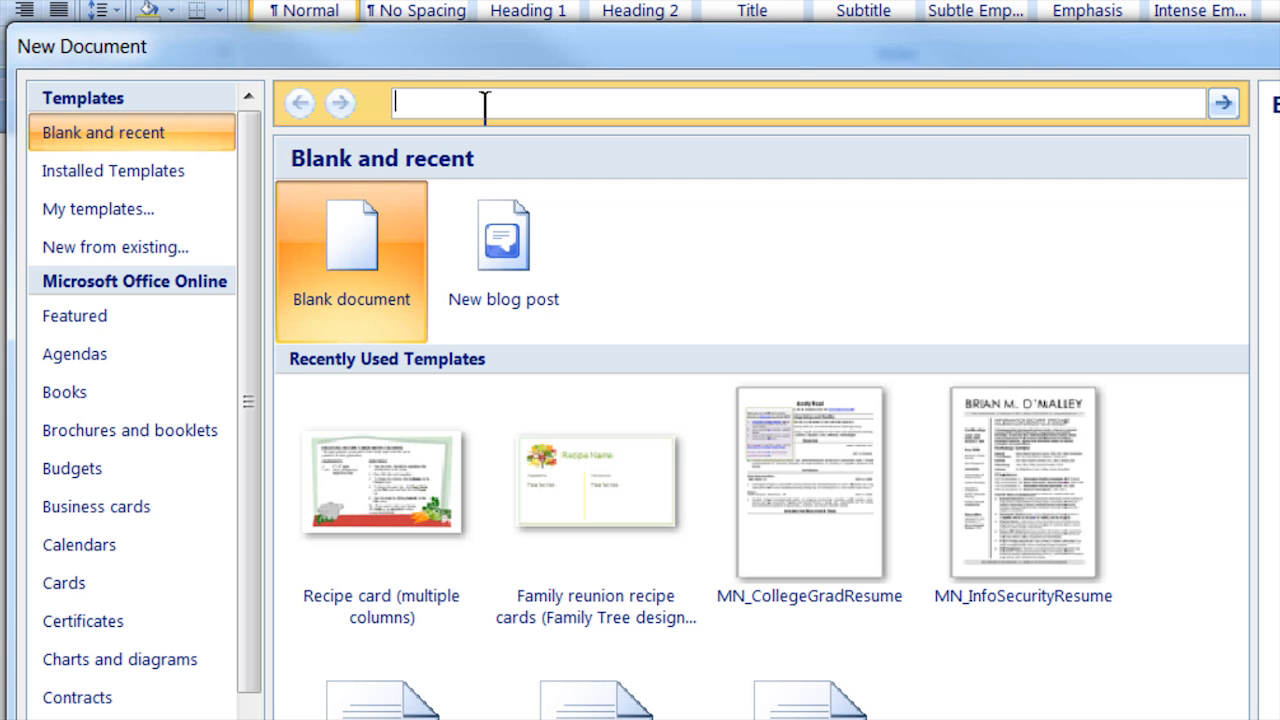
- Search the online templates for 'recipe' to list recipe card templates
text(recipe)
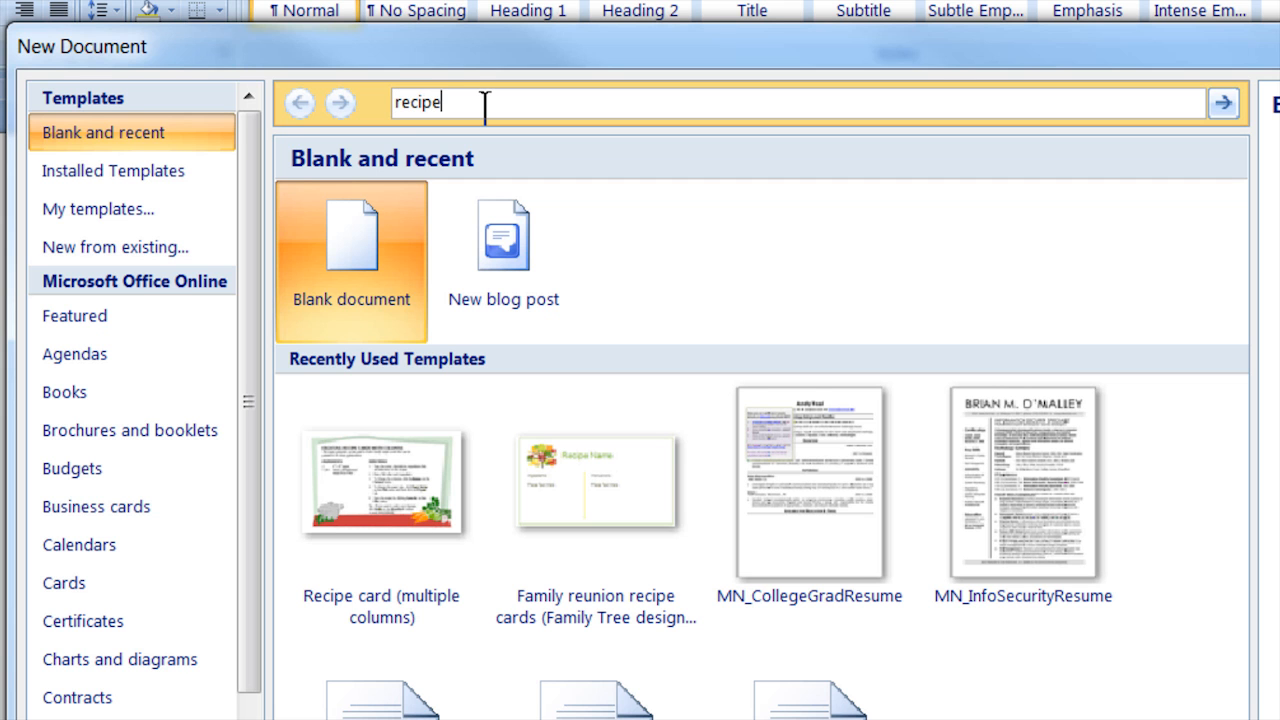
click(1223, 100)
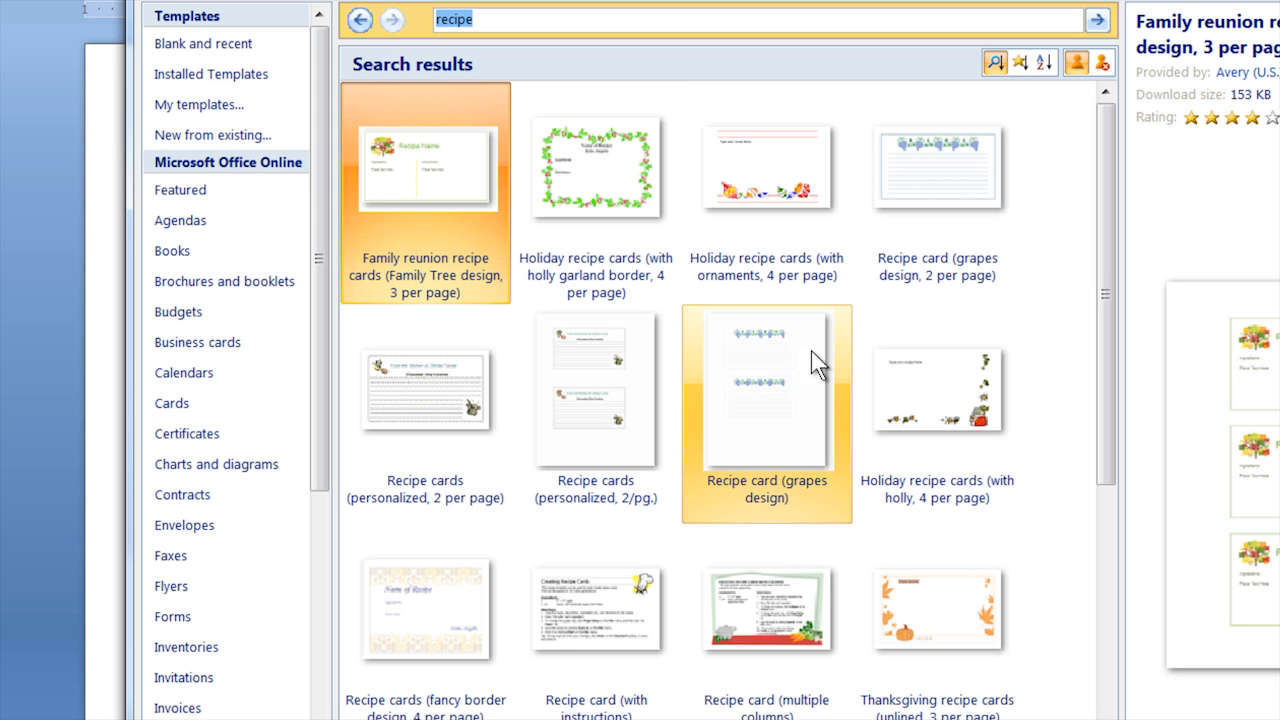
mouse_move(1116, 270)
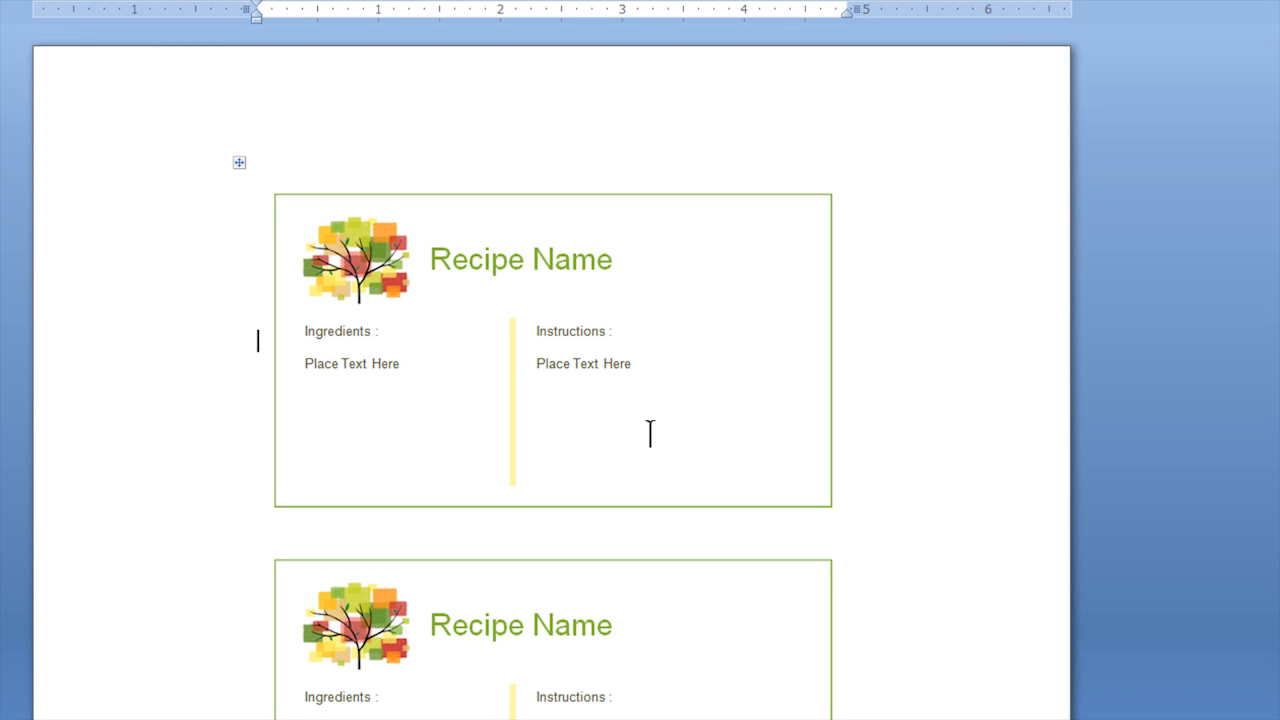
mouse_move(424, 403)
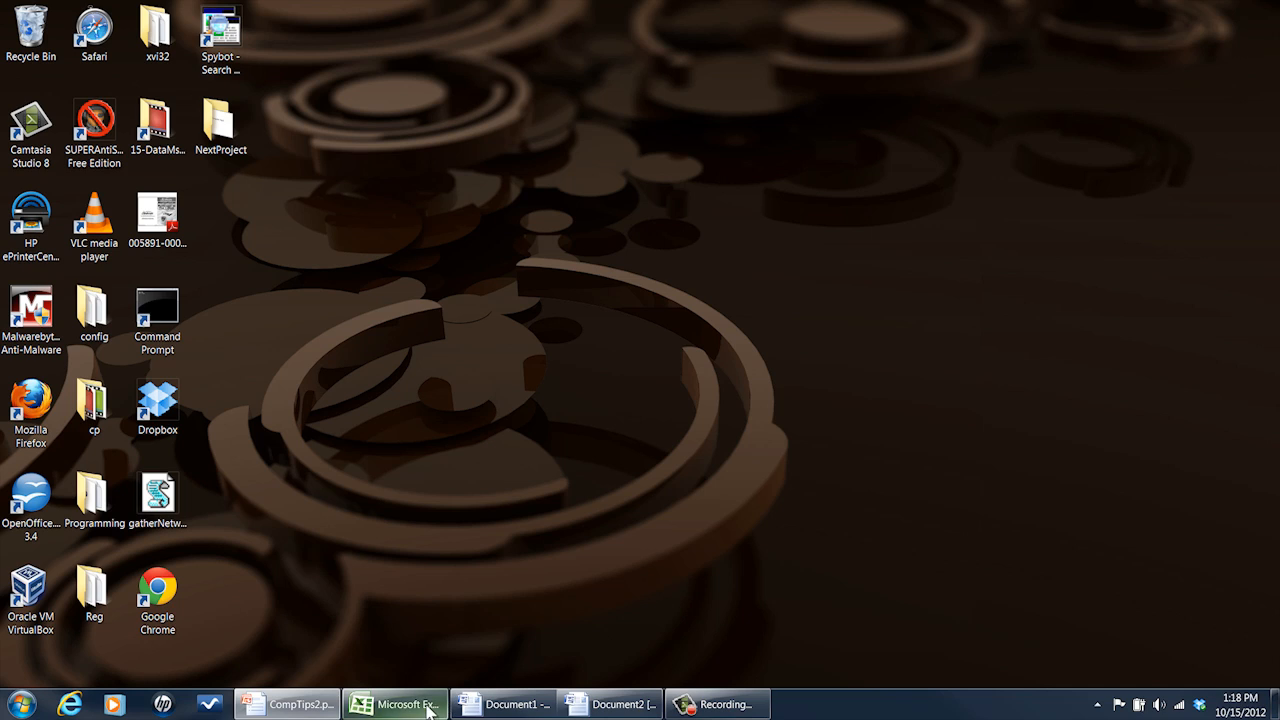
- Switch to the Excel recipe workbook and review the merge options for the Bacon & Eggs name cell A1
click(395, 704)
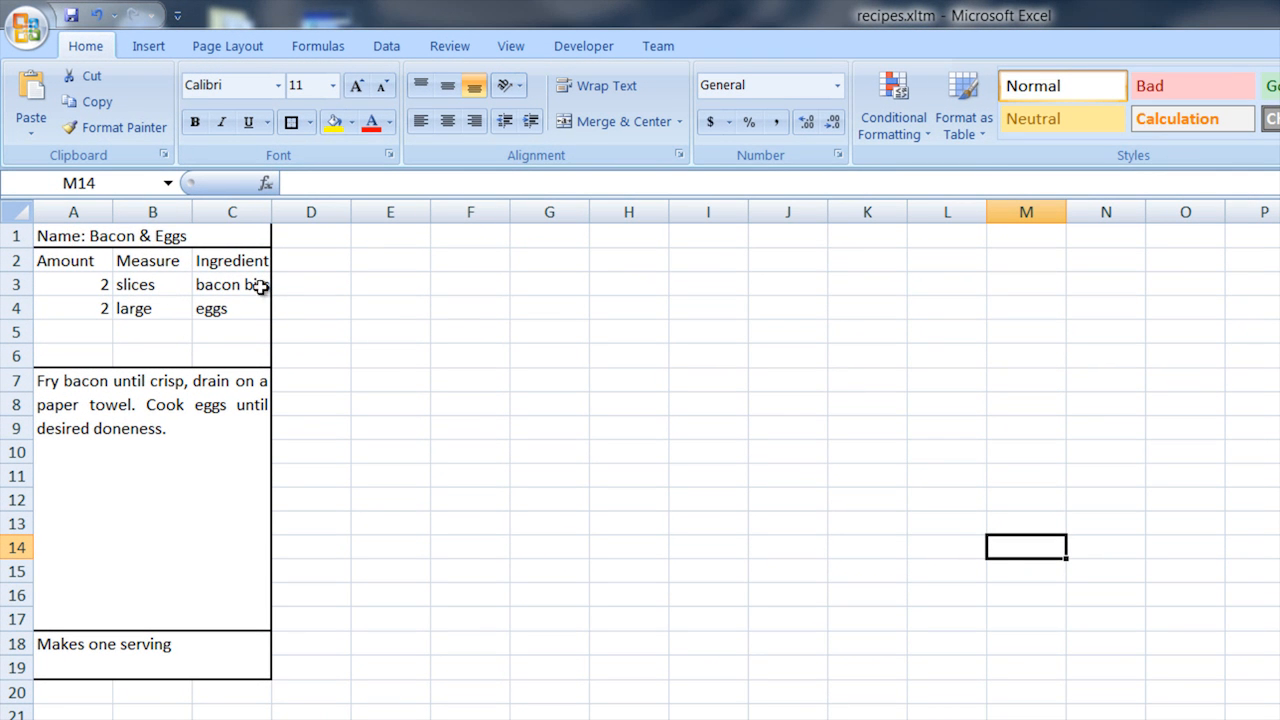
click(111, 235)
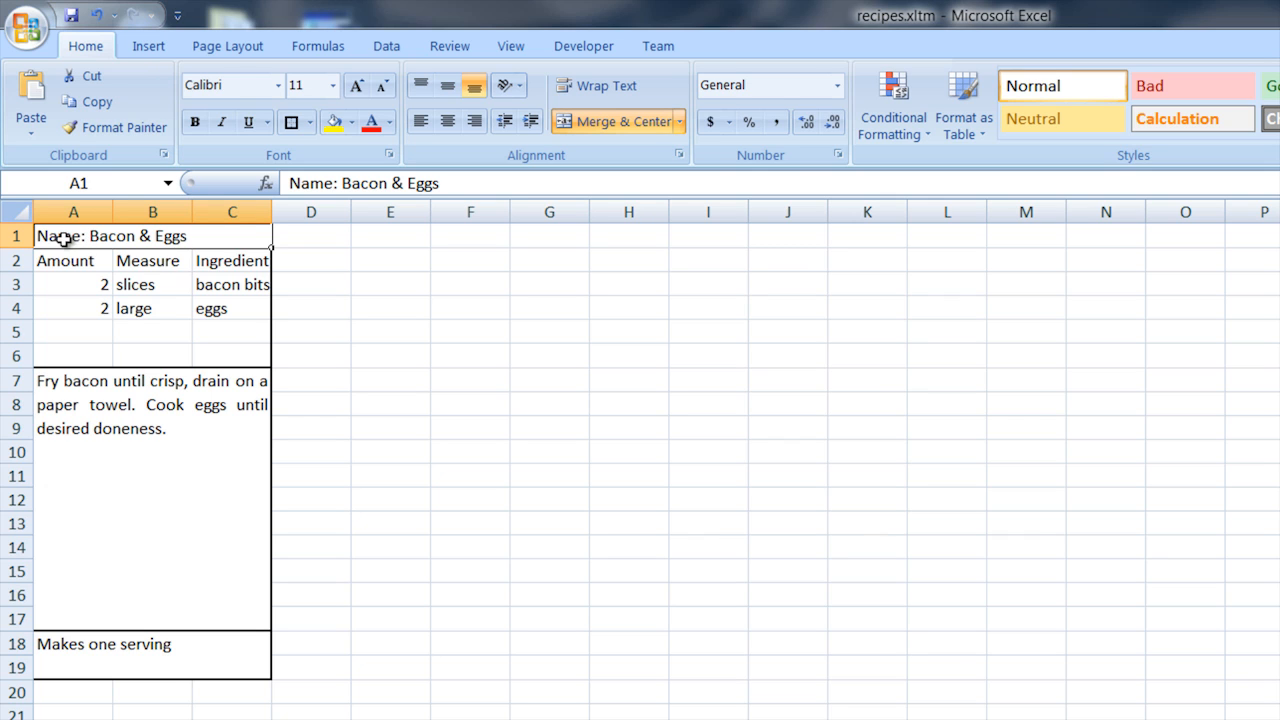
mouse_move(225, 239)
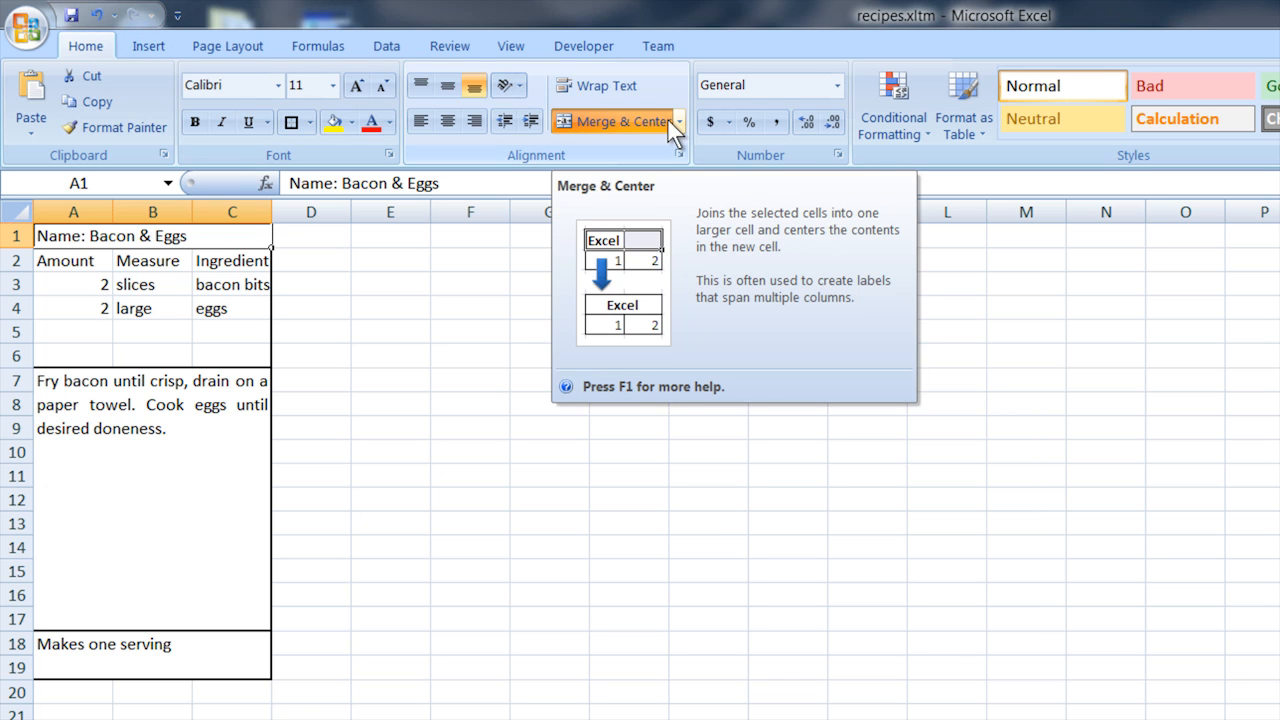
click(678, 121)
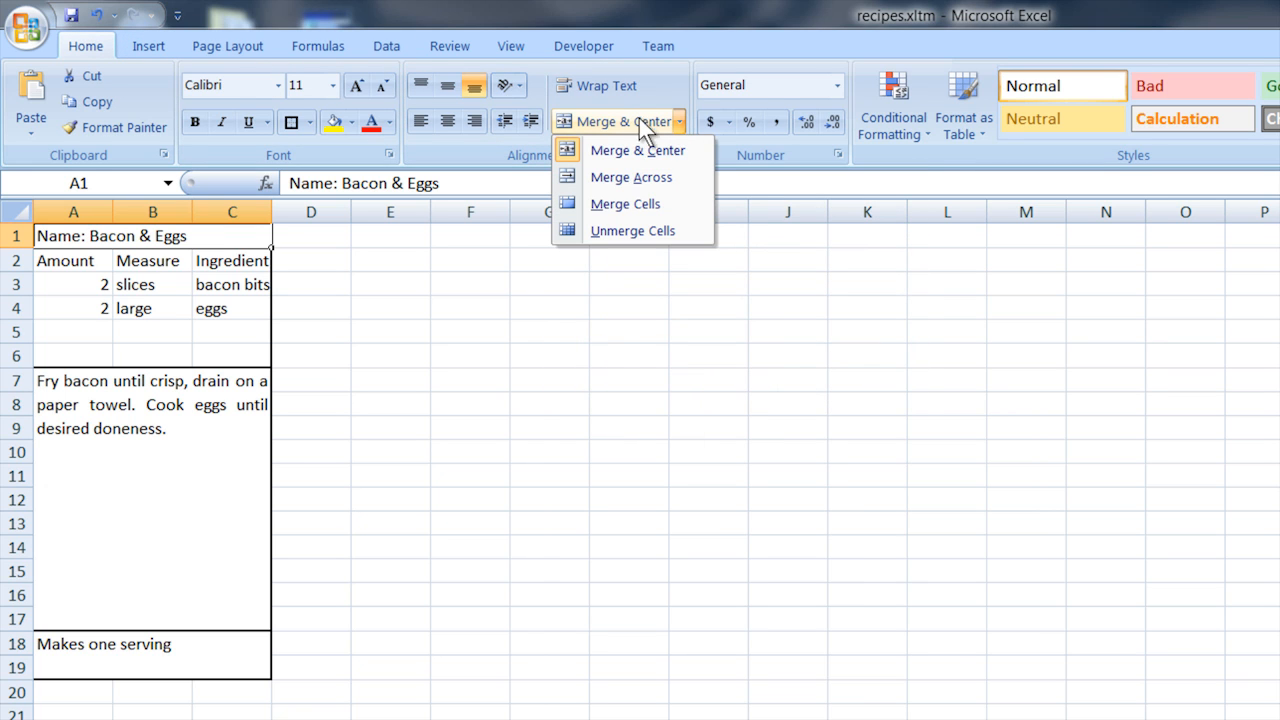
mouse_move(632, 231)
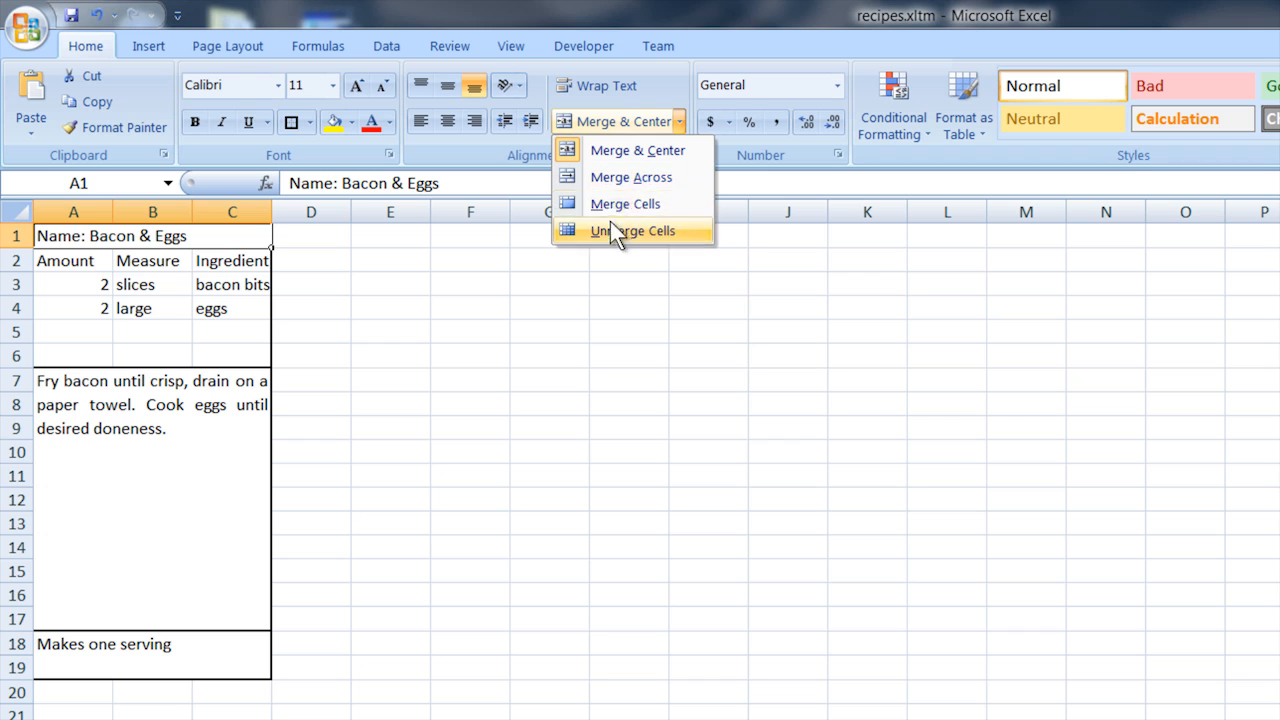
click(631, 231)
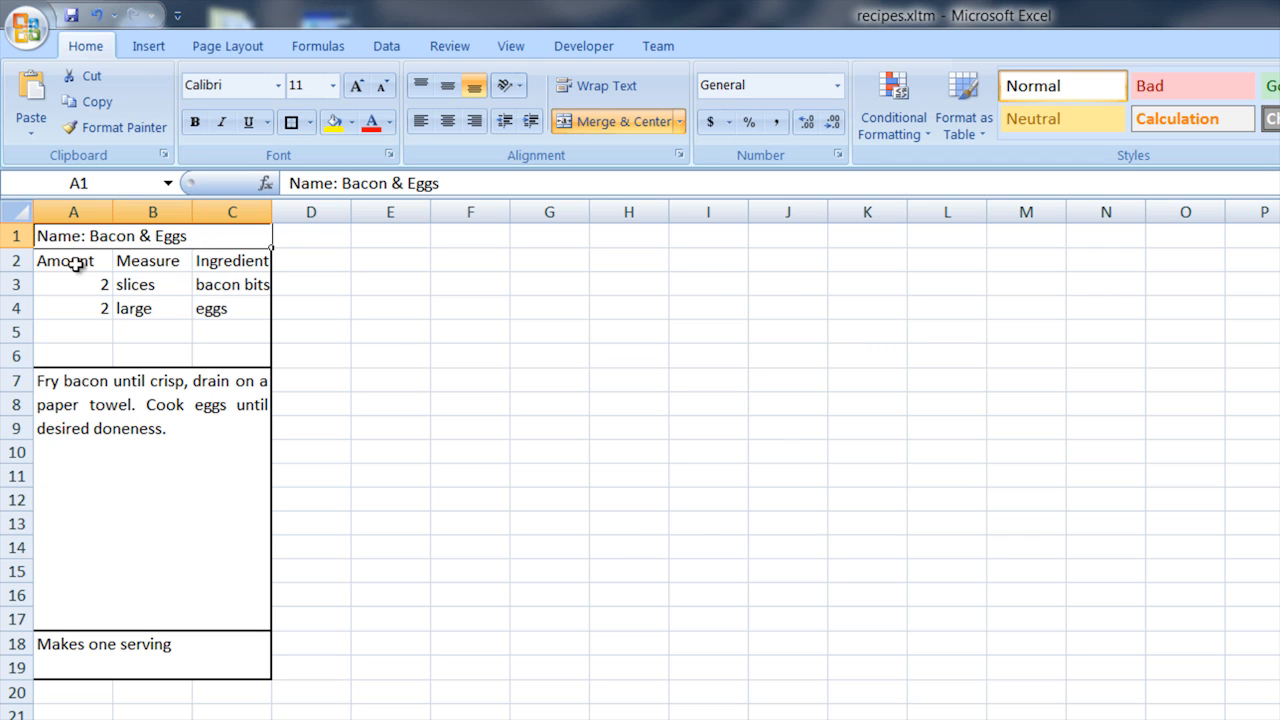
click(70, 260)
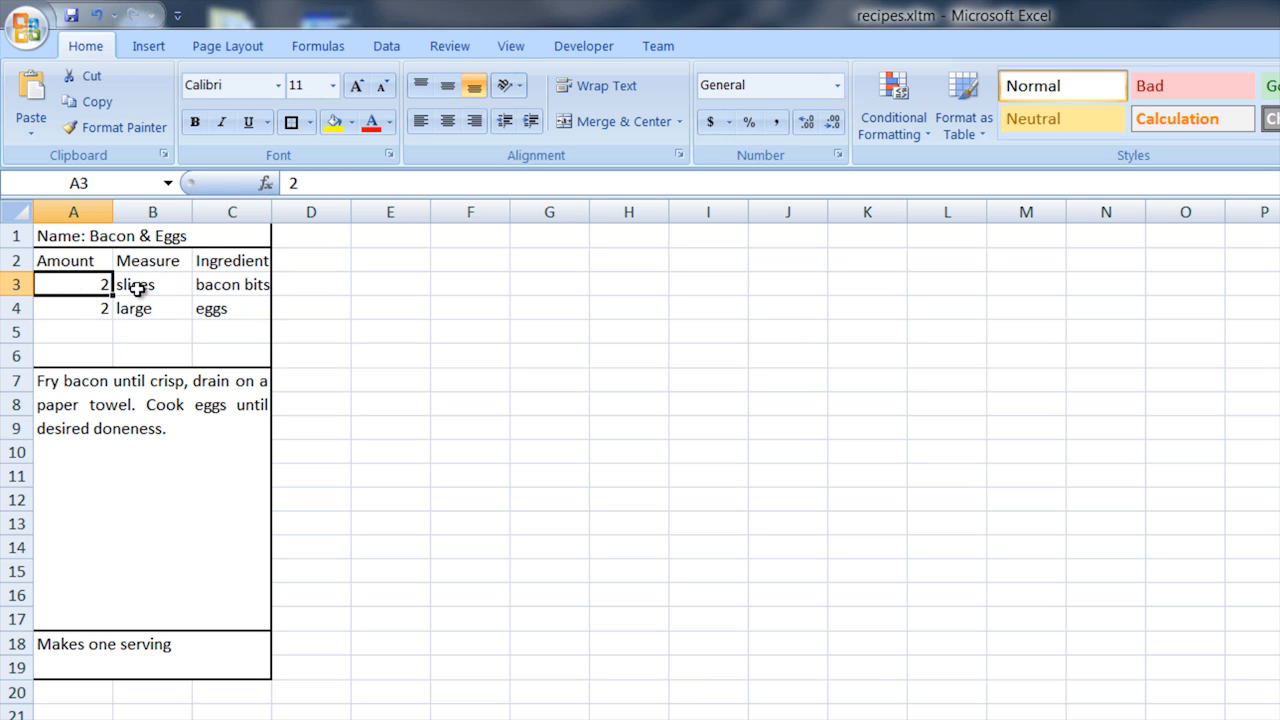
click(232, 284)
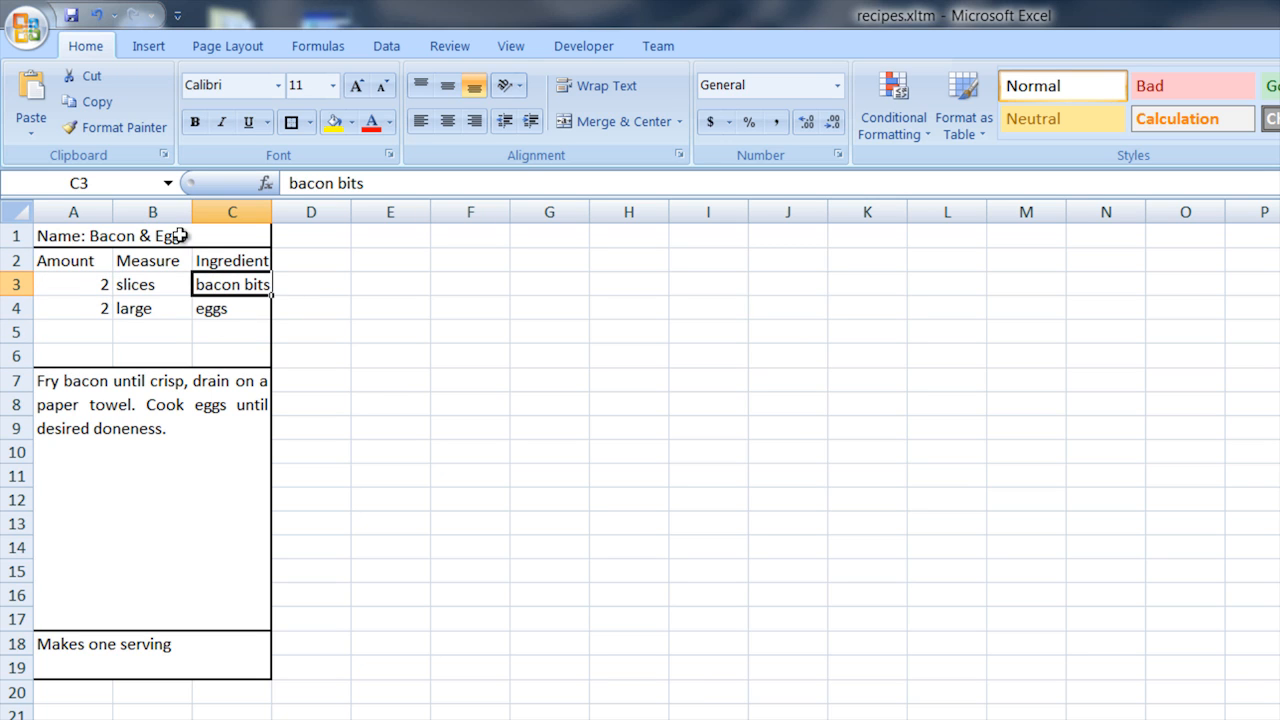
mouse_move(87, 414)
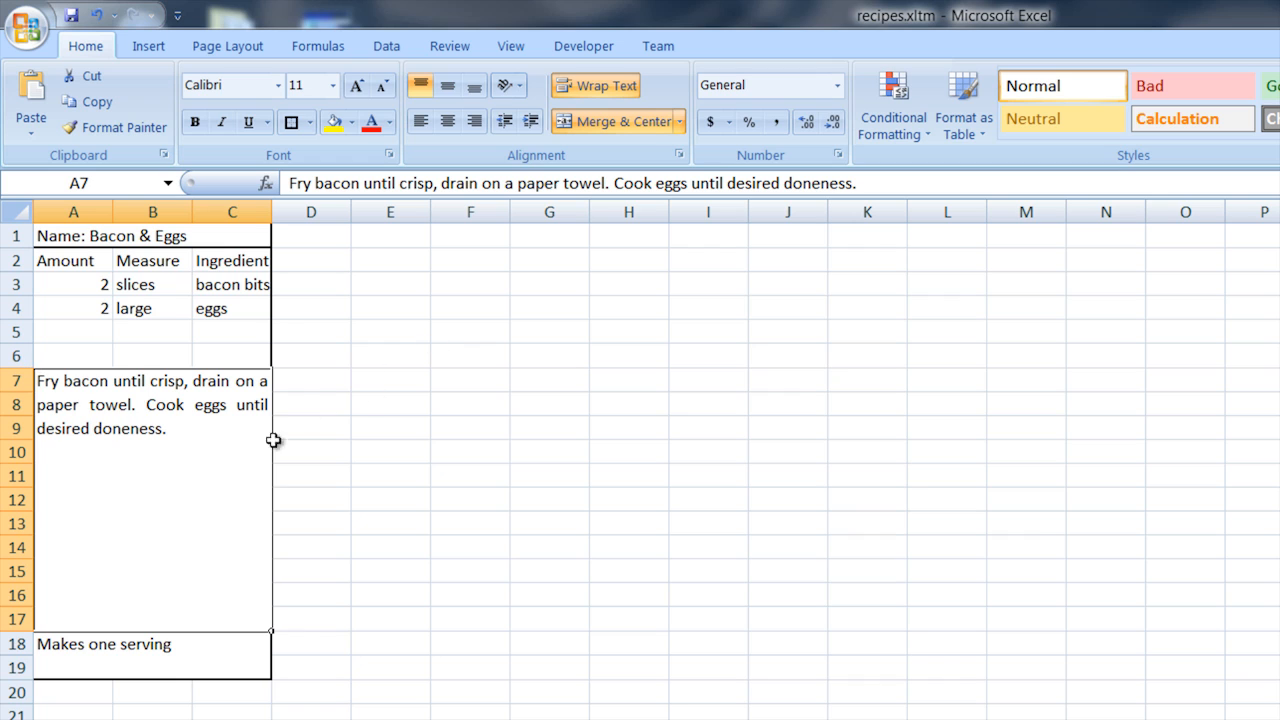
mouse_move(120, 428)
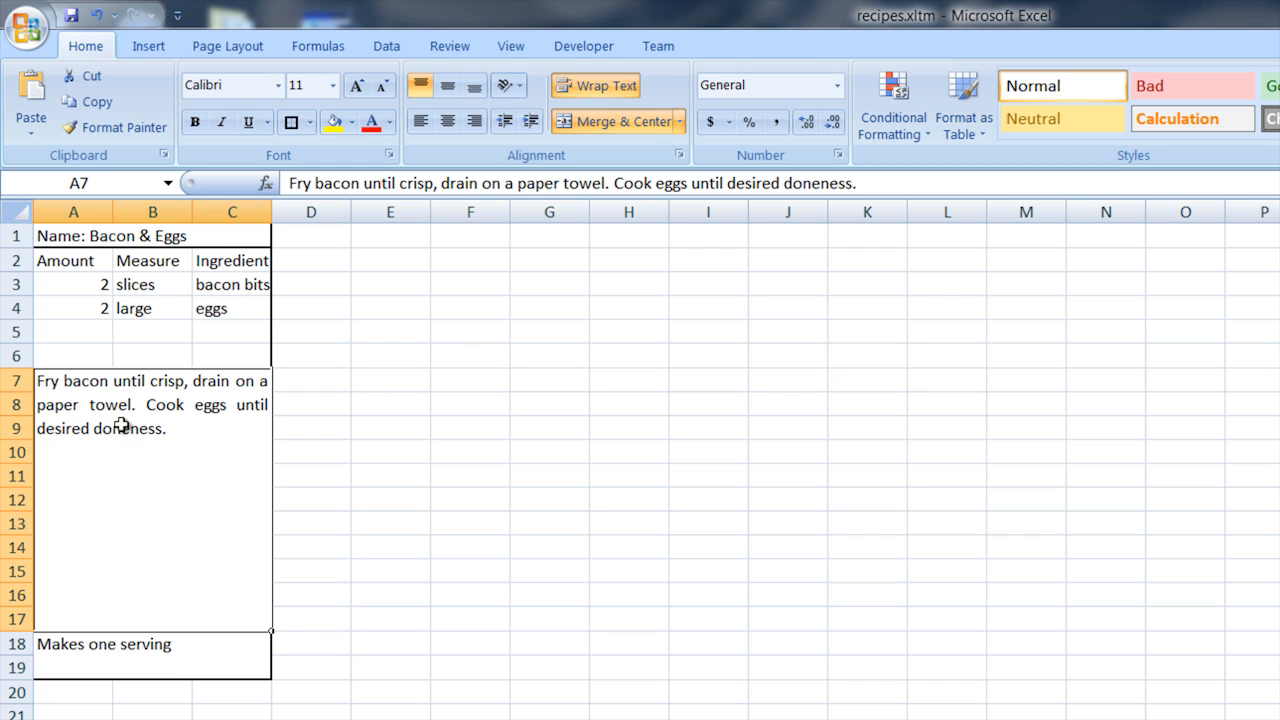
mouse_move(230, 388)
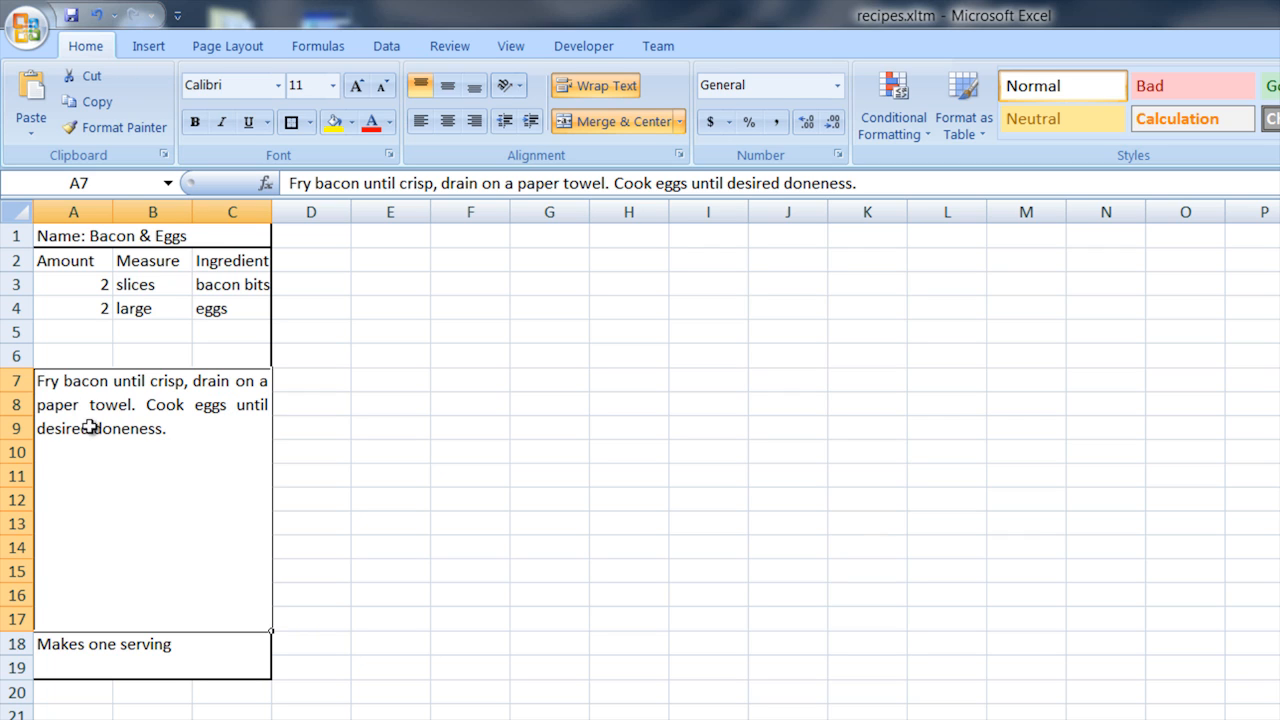
mouse_move(92, 418)
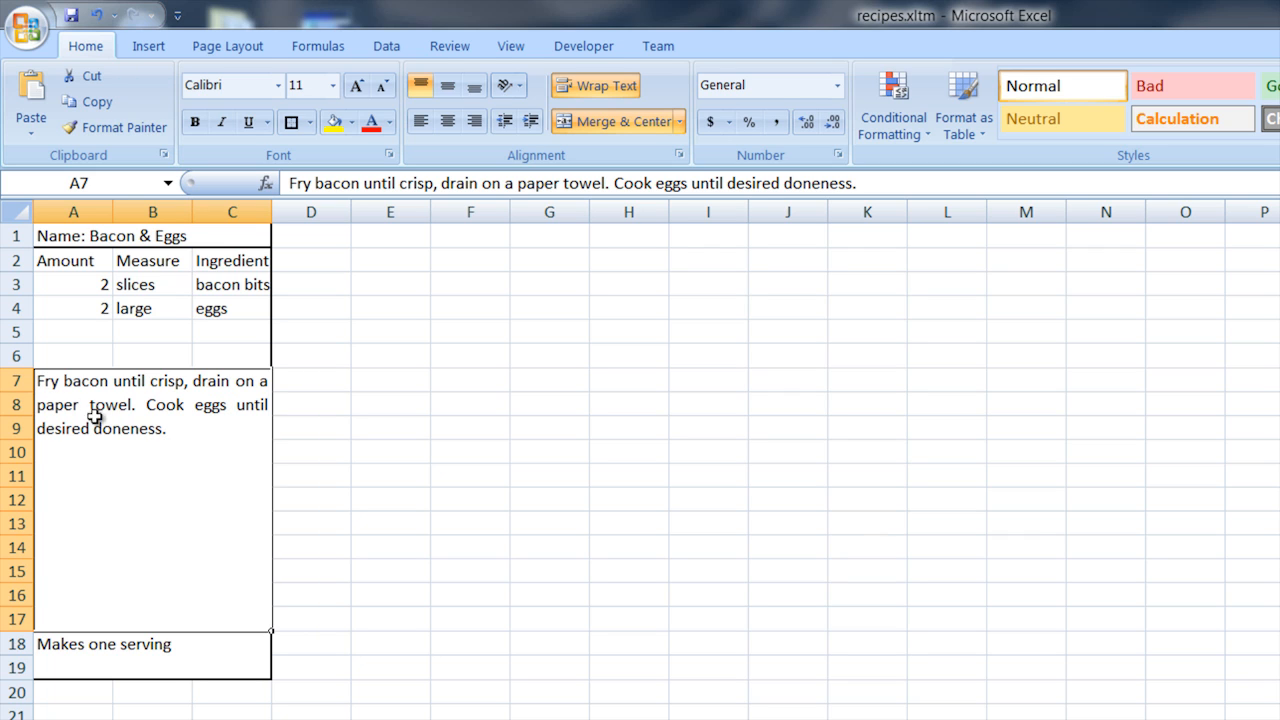
mouse_move(421, 452)
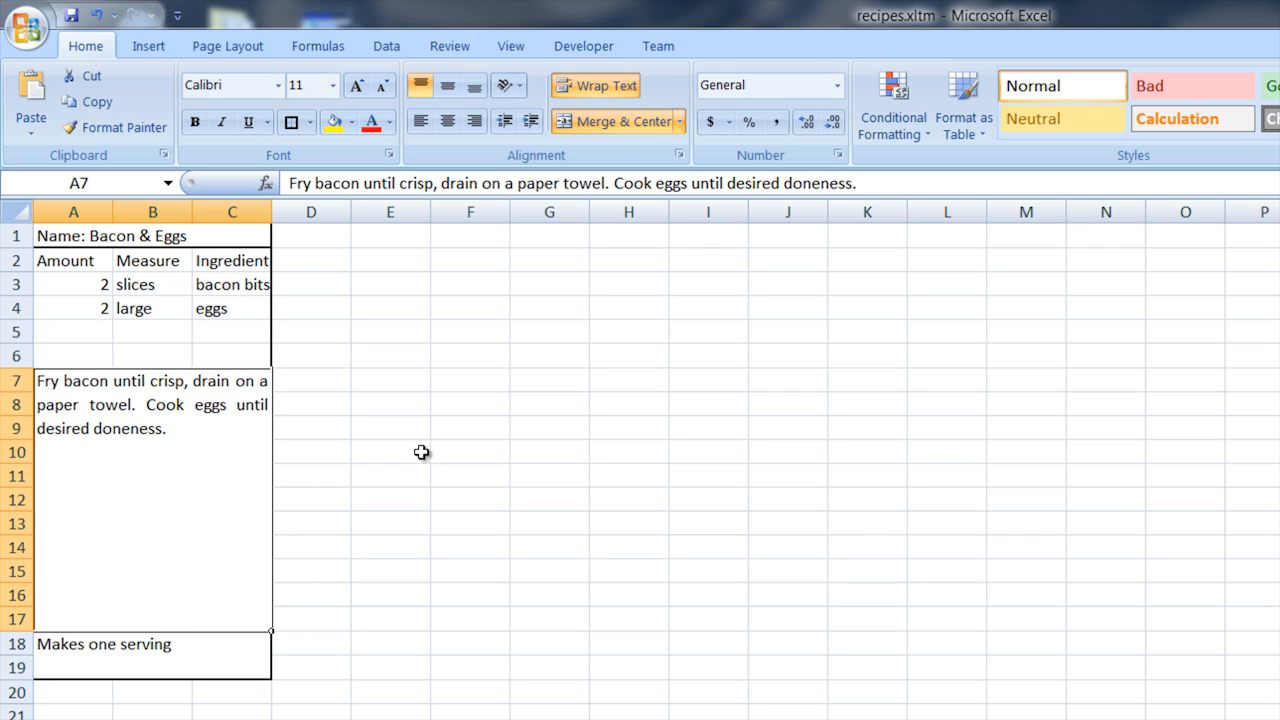
- Merge F6:H15 into one box and fill it with 'Type some text in' plus filler letters so it wraps
click(470, 356)
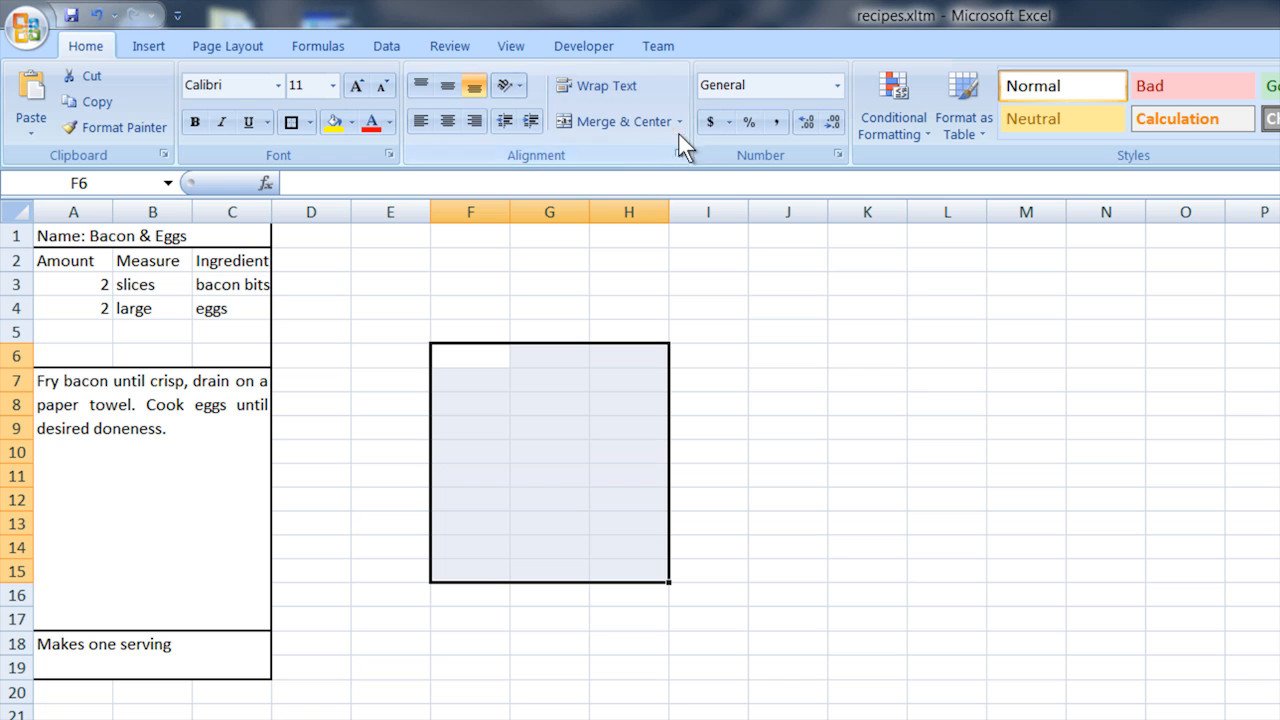
click(679, 121)
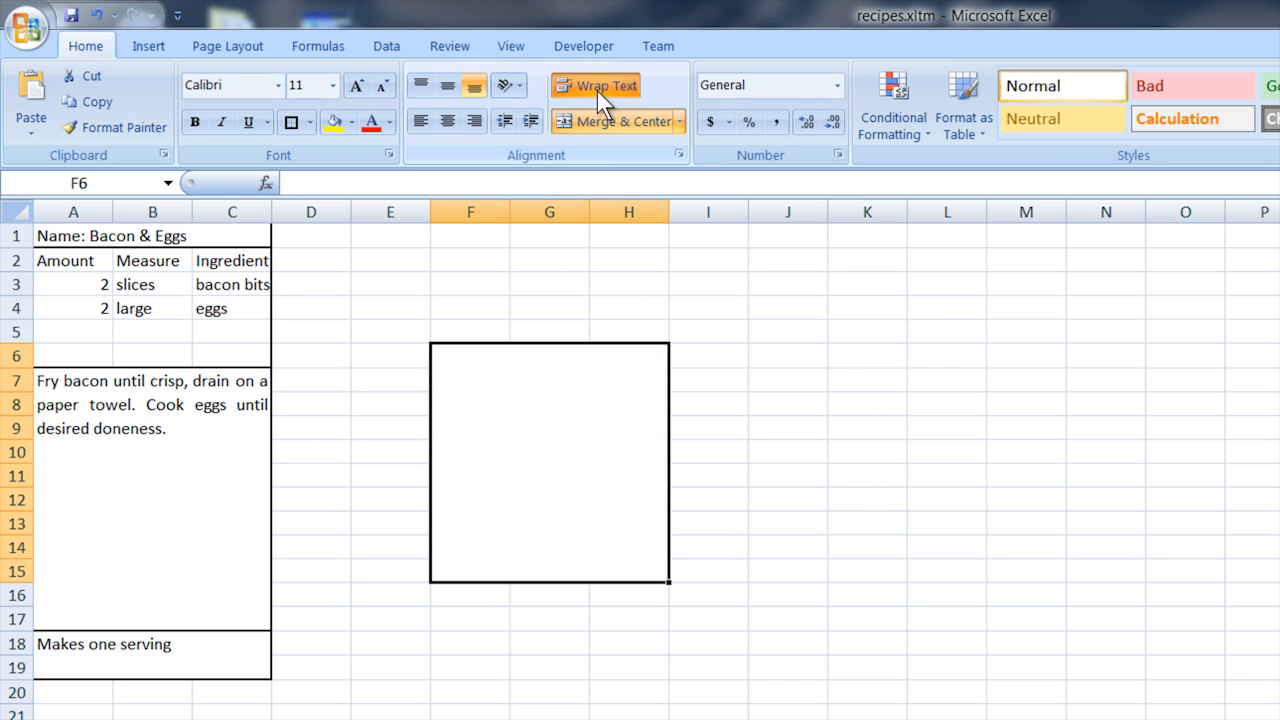
mouse_move(506, 365)
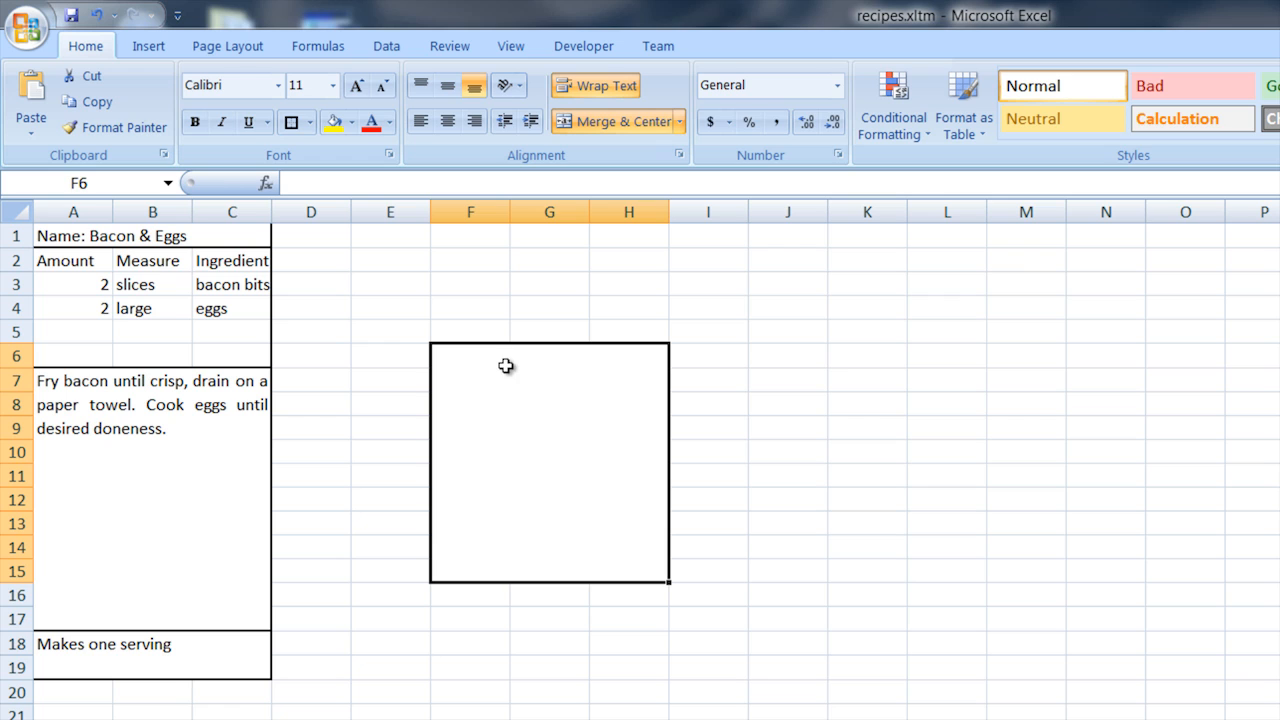
text(Type)
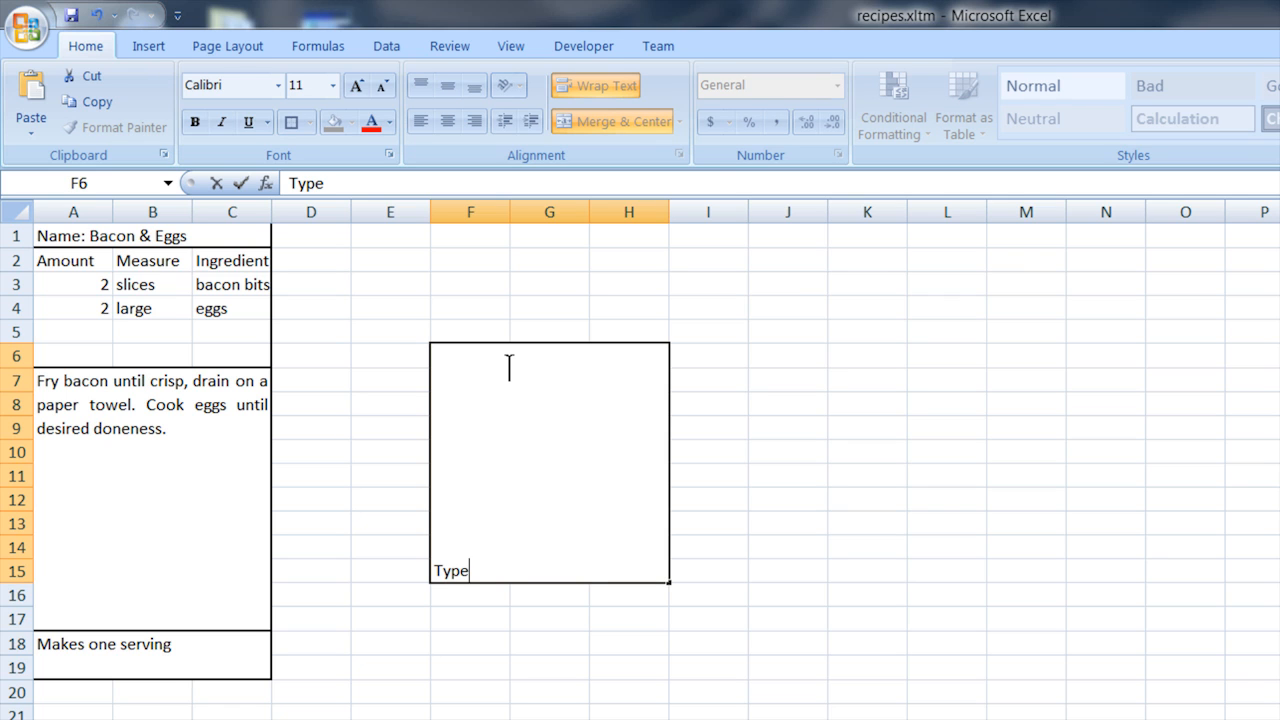
text(some text into it kksjlfjs)
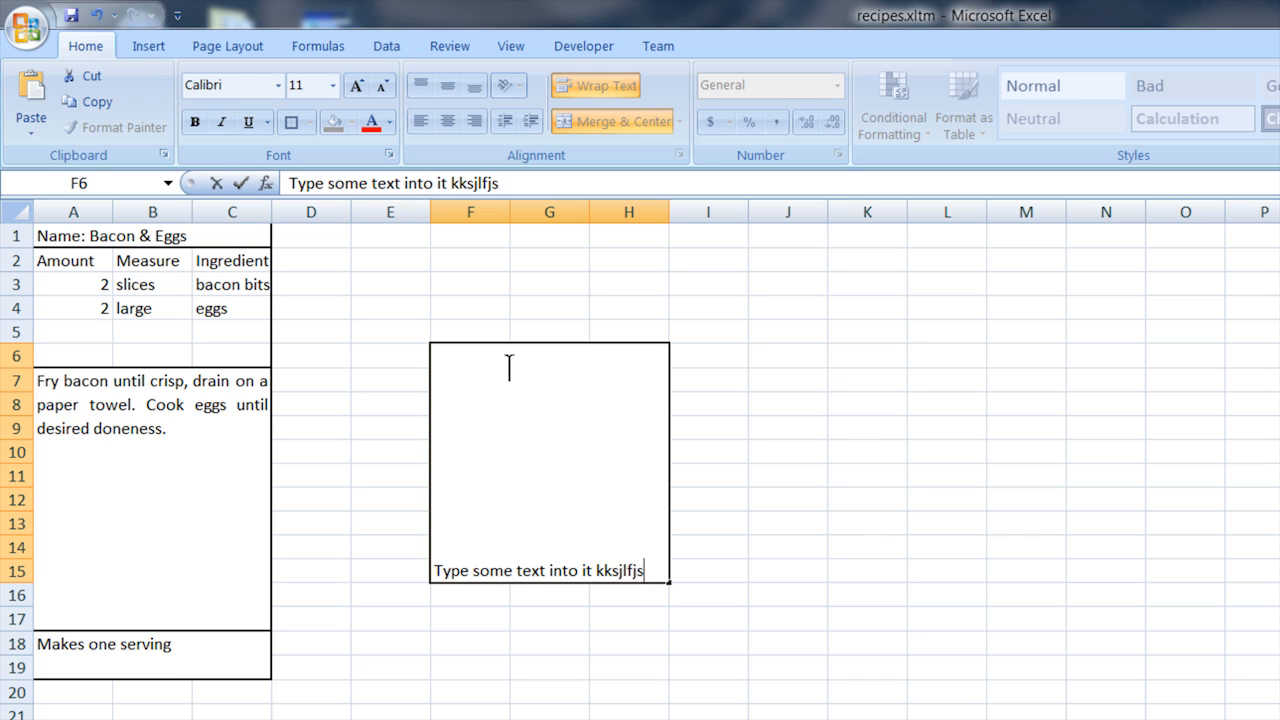
text(kldfjsldlkkl)
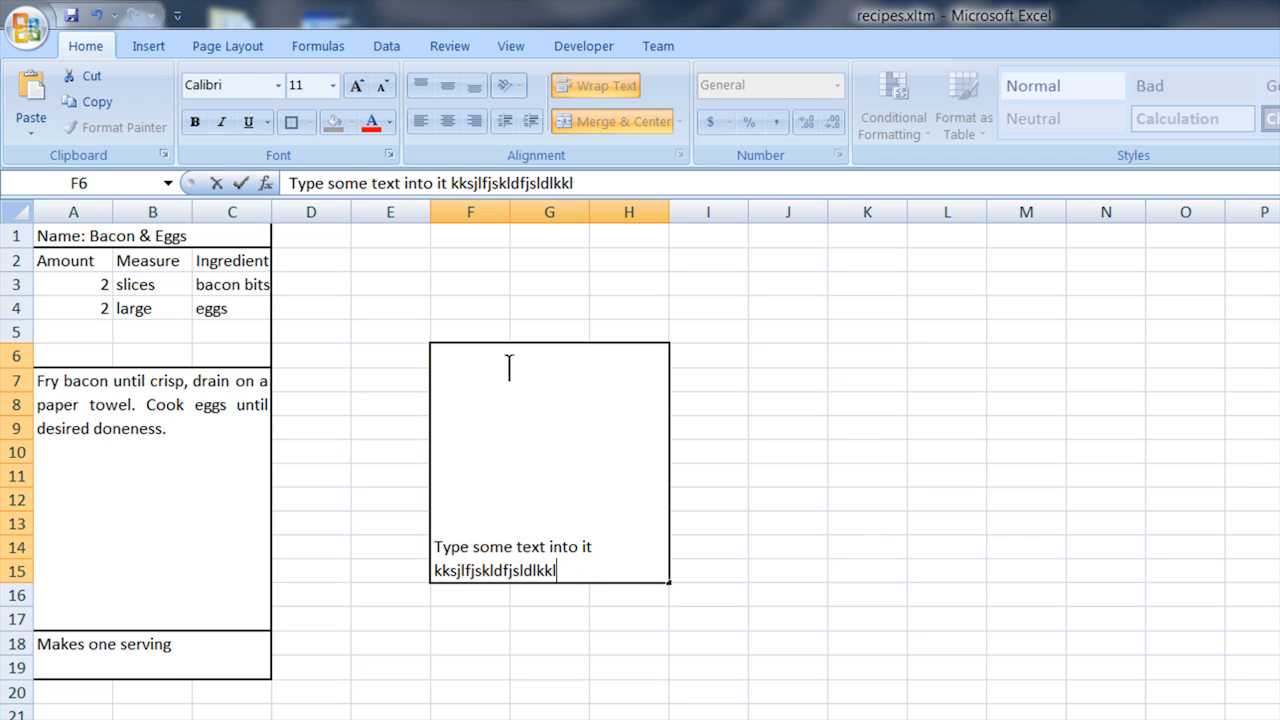
mouse_move(531, 498)
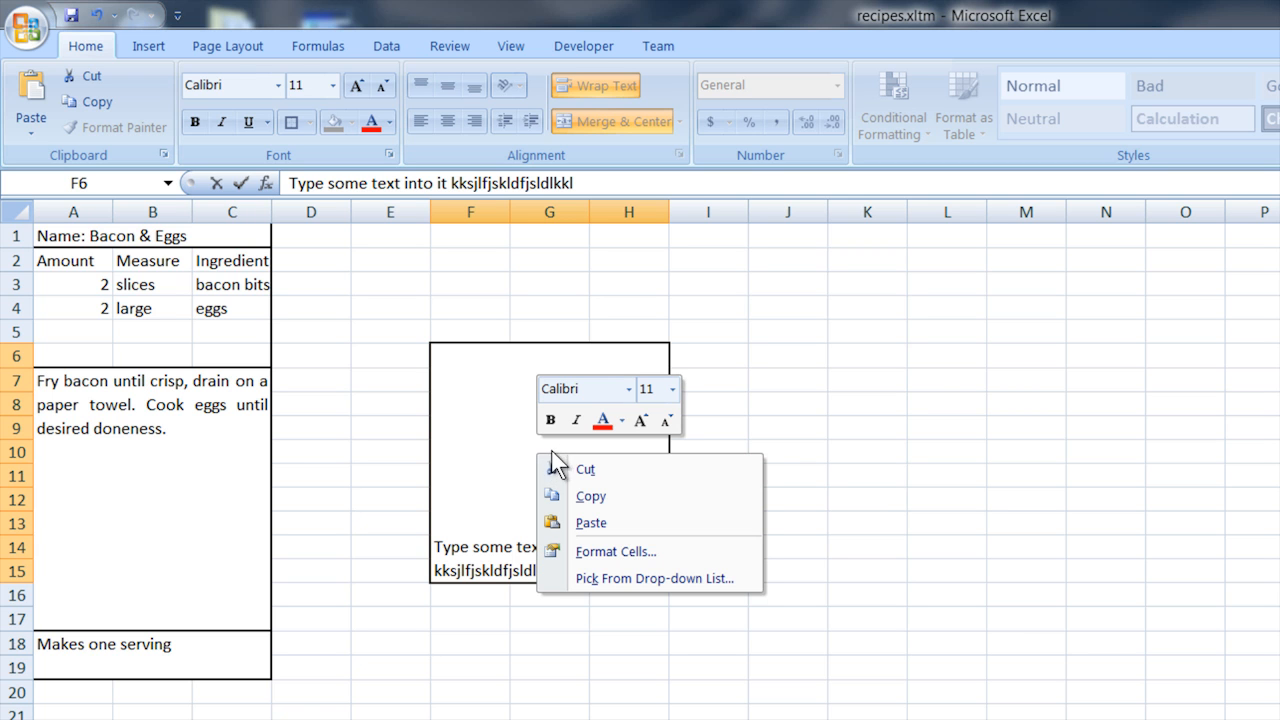
- Format the merged box with Justify horizontal and Top vertical alignment
click(616, 552)
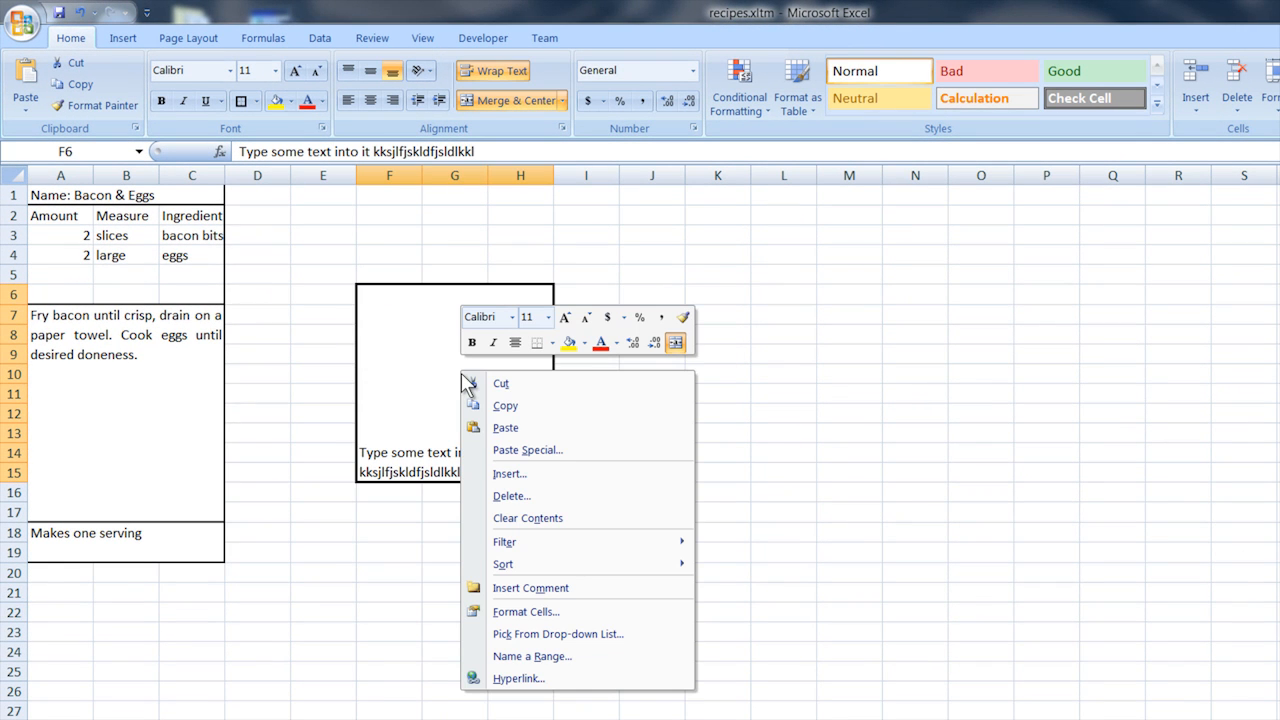
mouse_move(530, 588)
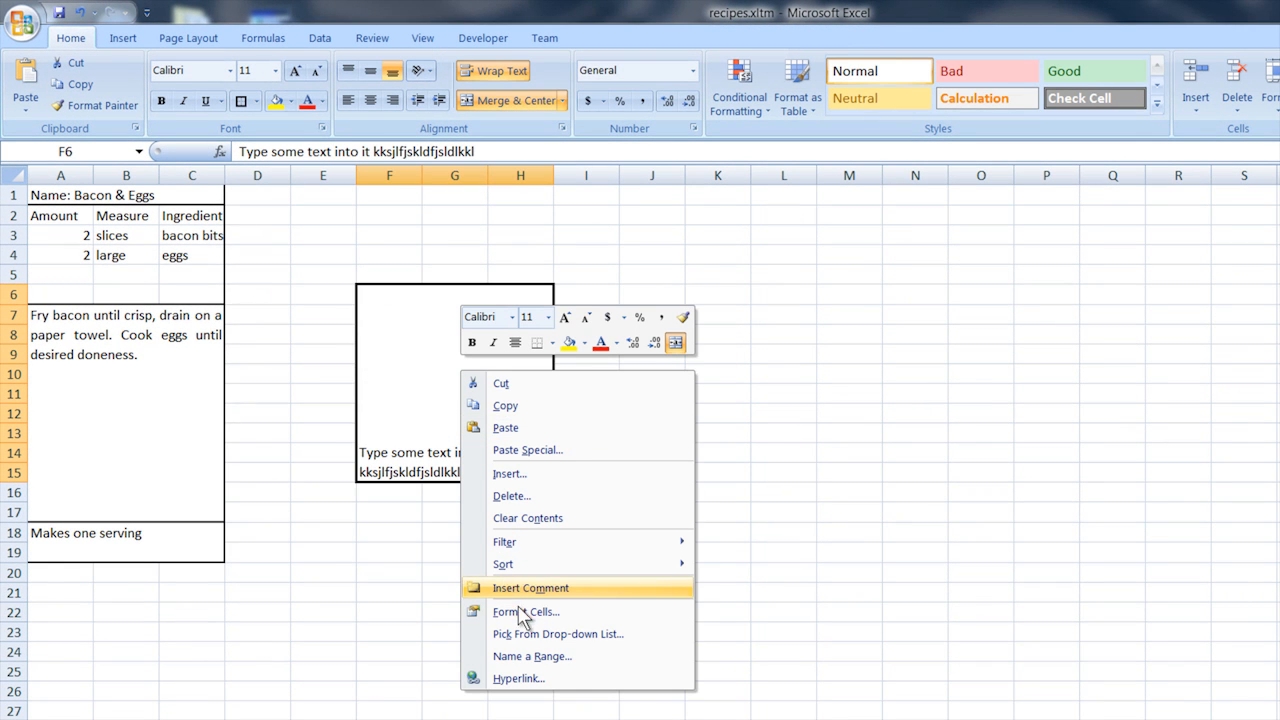
mouse_move(524, 612)
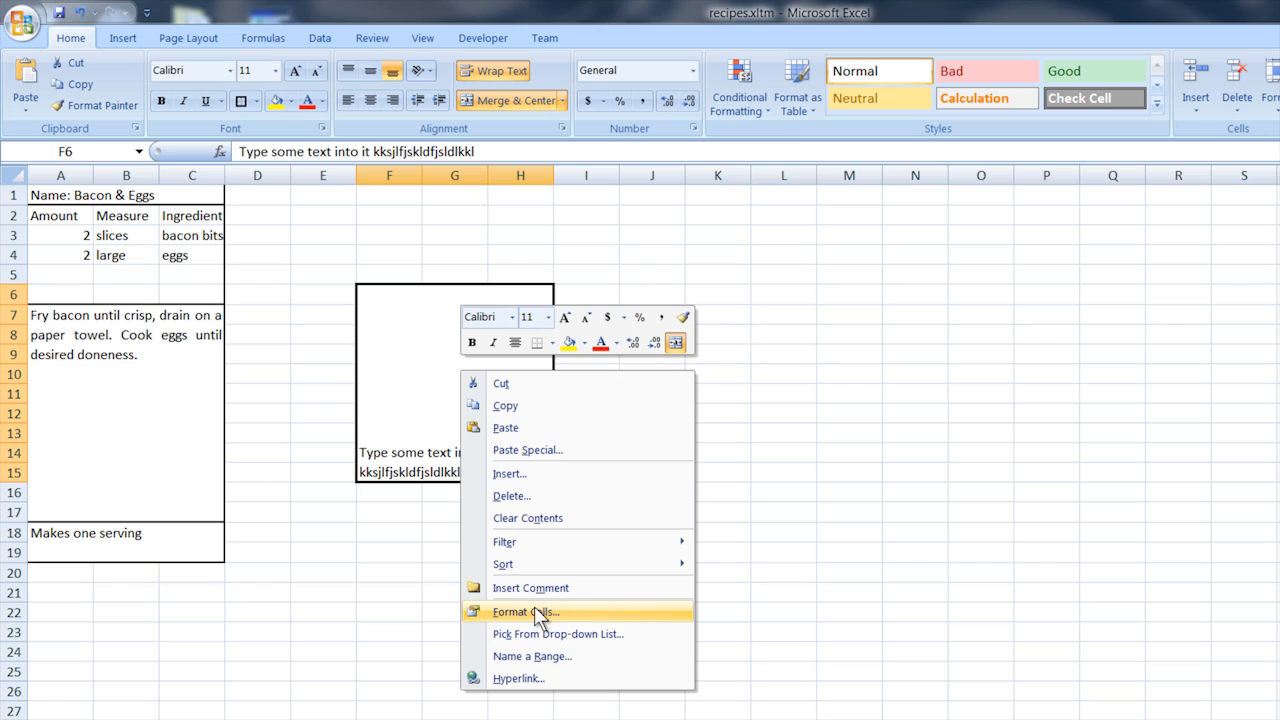
click(521, 612)
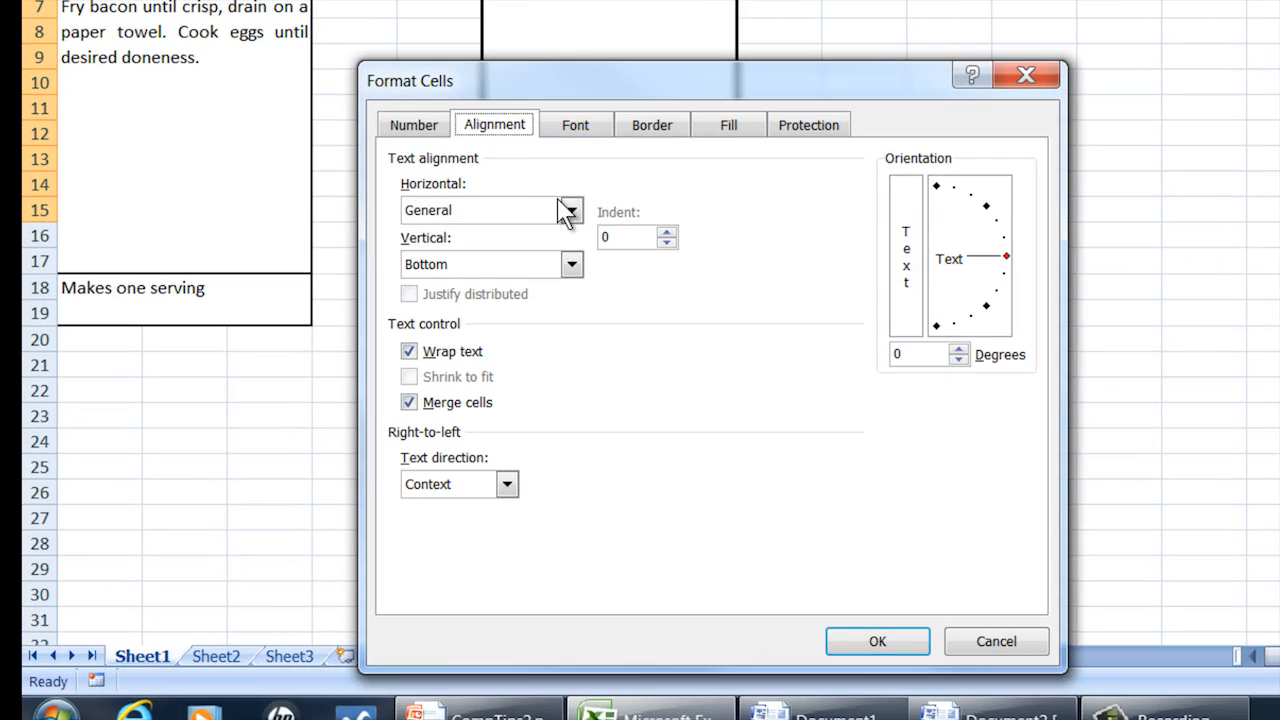
click(568, 210)
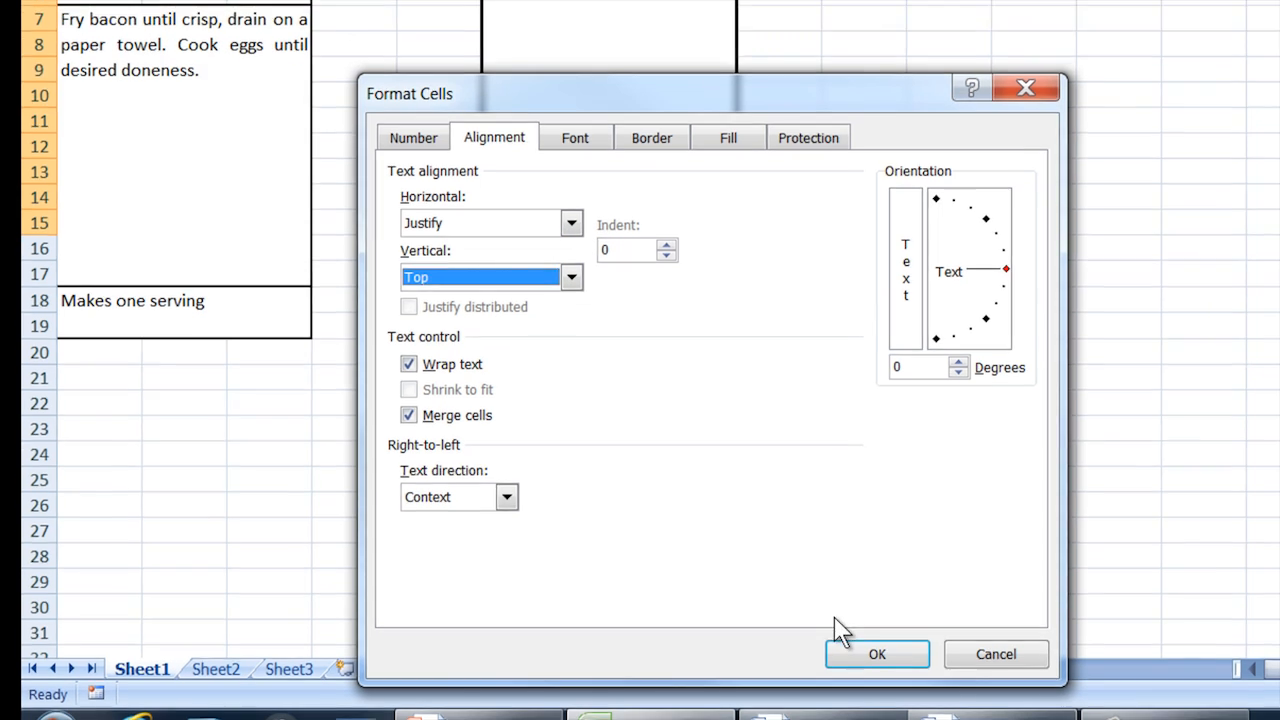
click(876, 654)
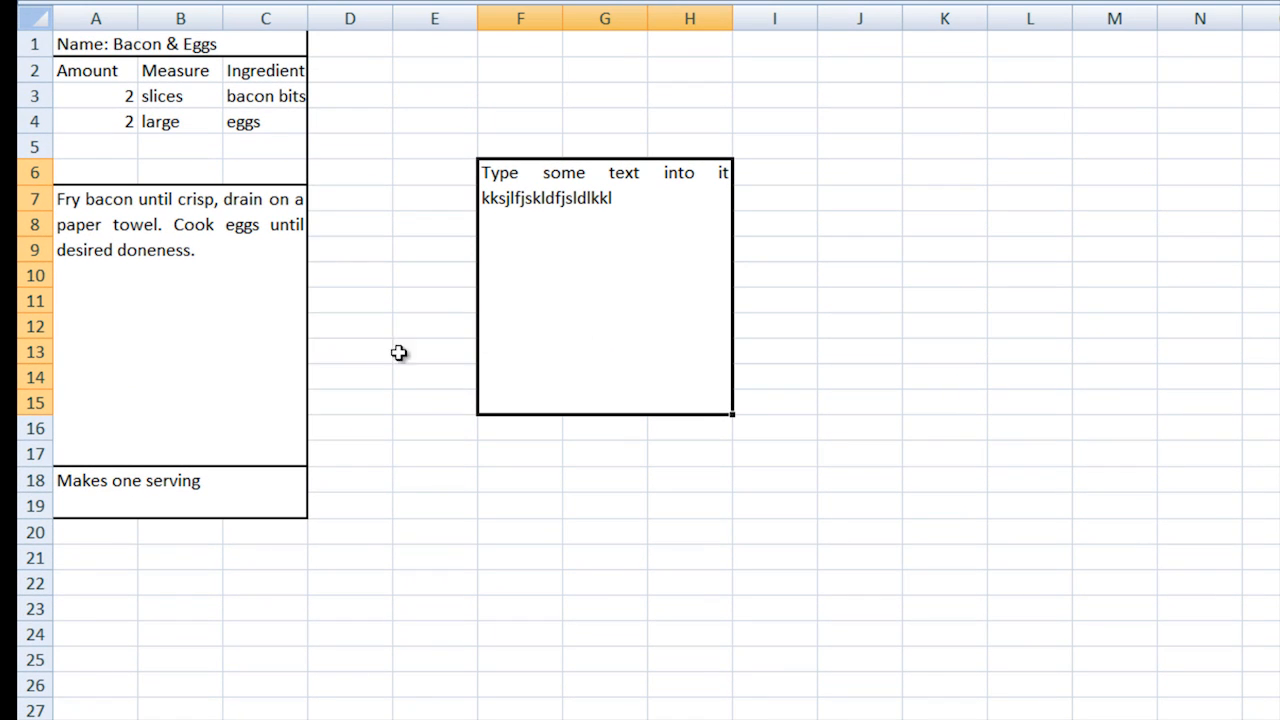
mouse_move(138, 230)
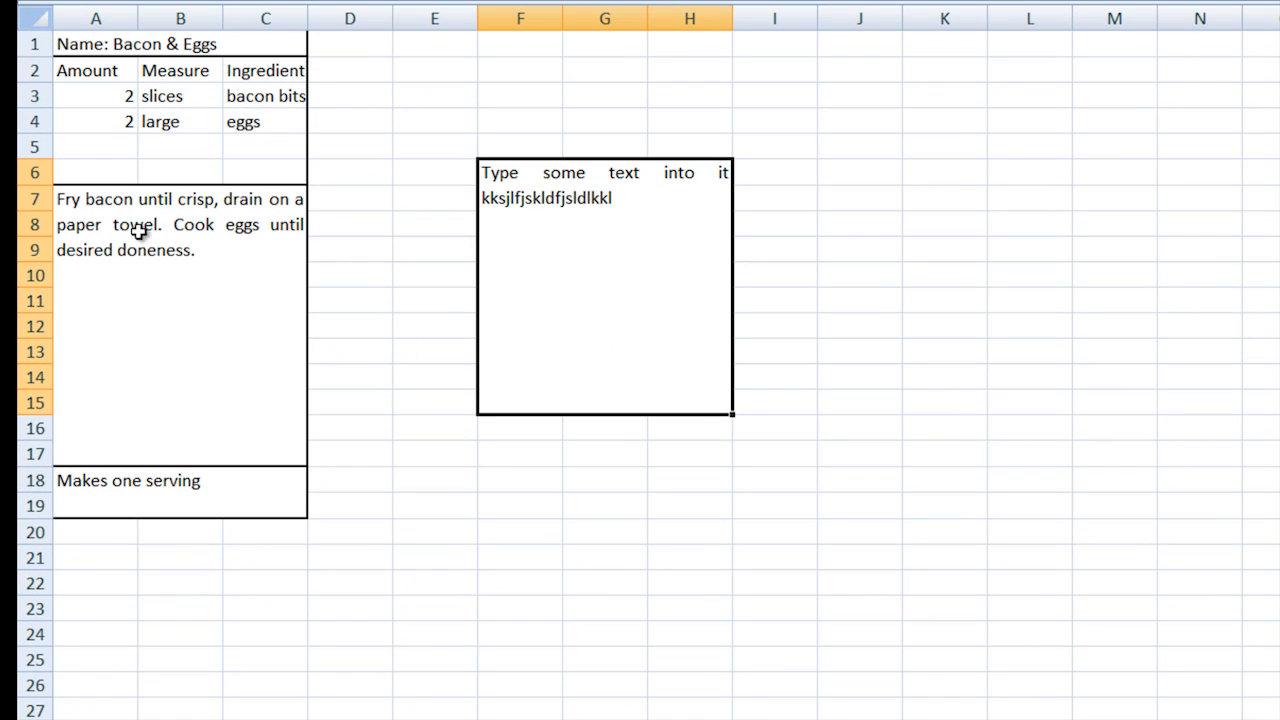
mouse_move(157, 307)
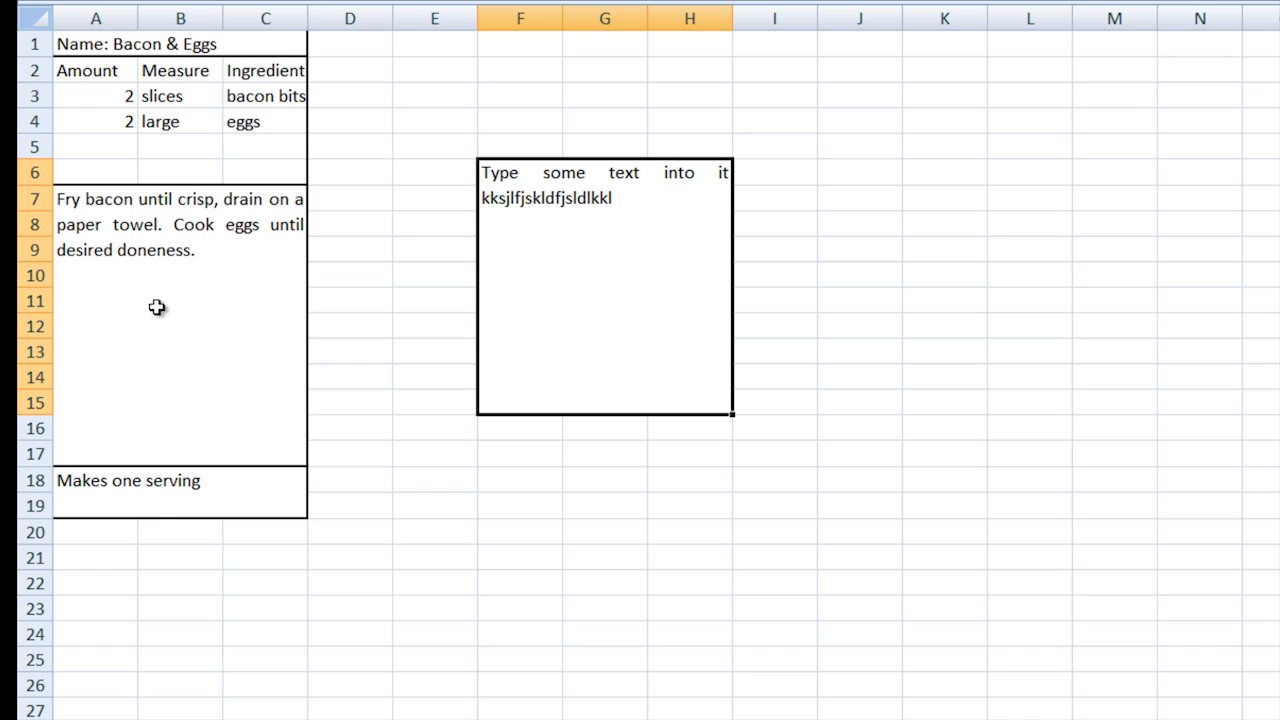
mouse_move(217, 504)
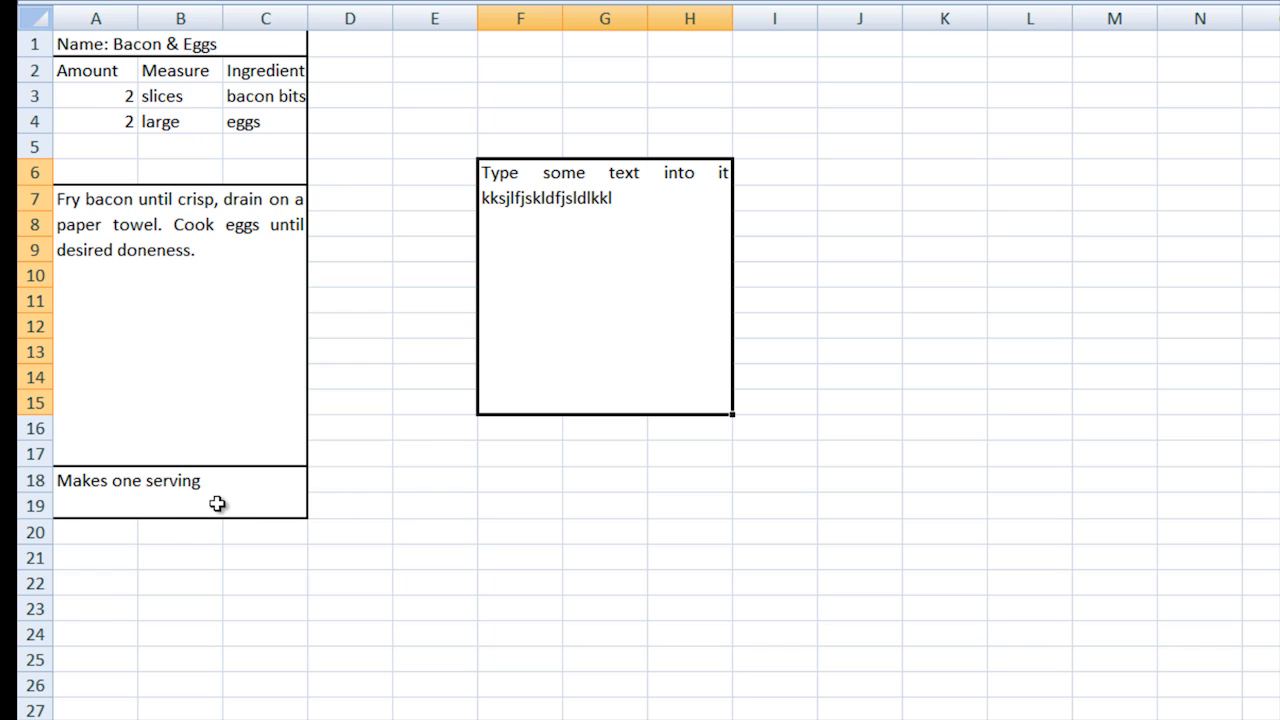
mouse_move(307, 317)
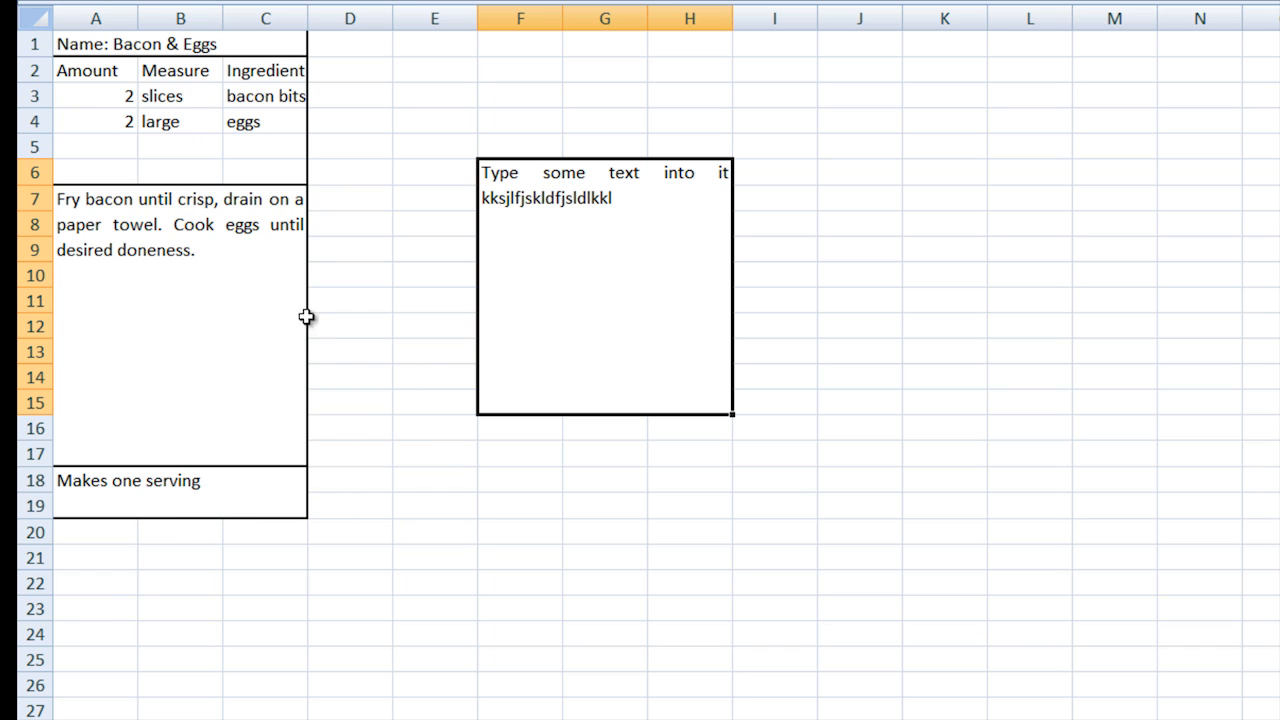
mouse_move(293, 214)
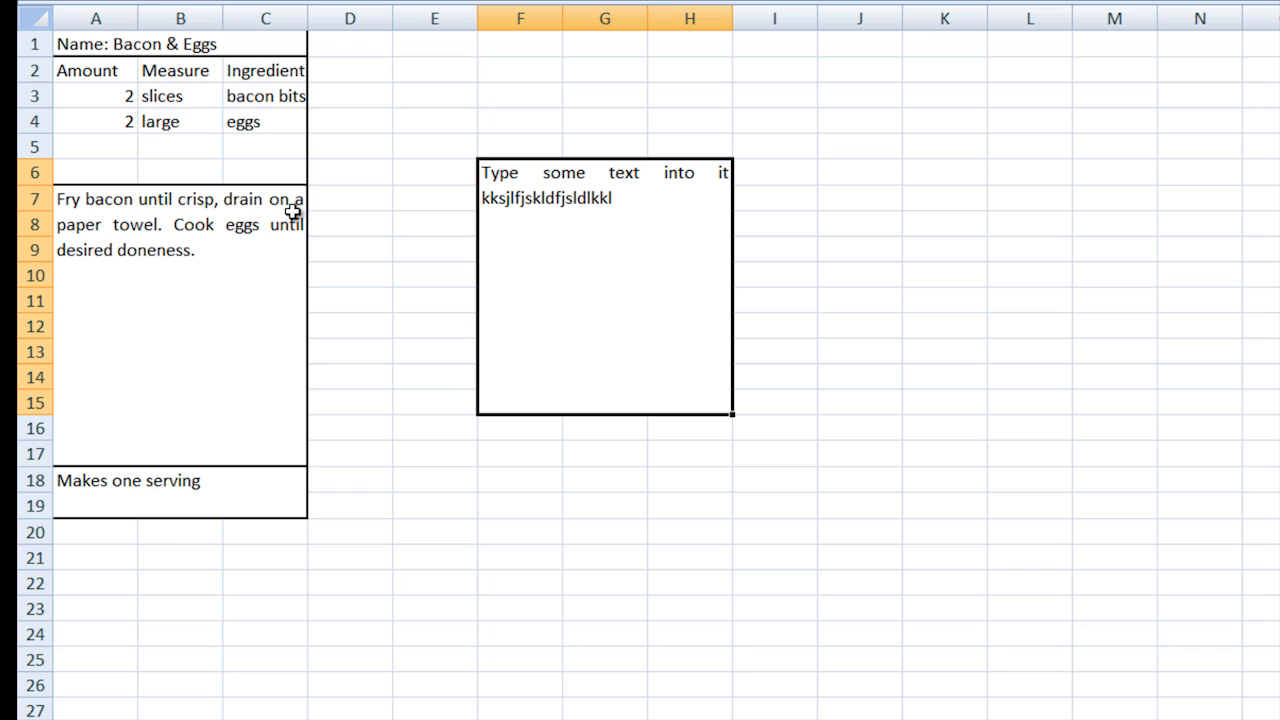
mouse_move(541, 243)
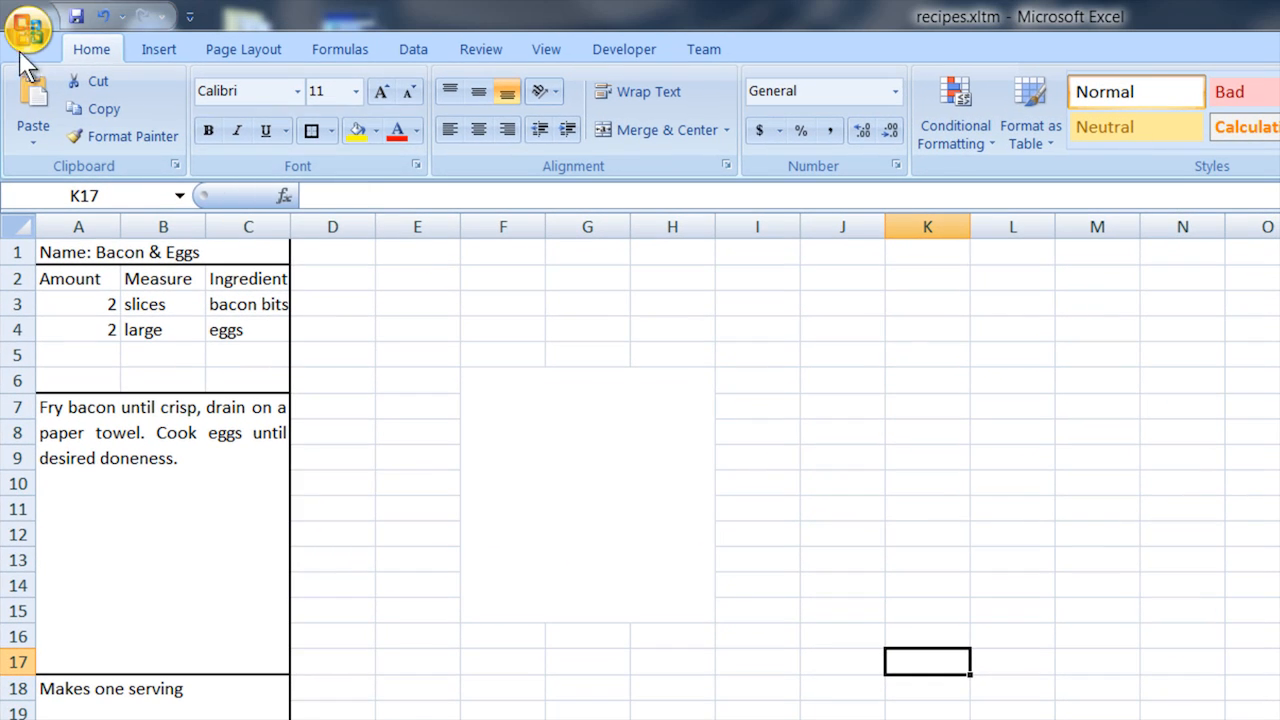
- Save the recipe card as macro-enabled template recipes.xltm, replacing the existing file
click(30, 28)
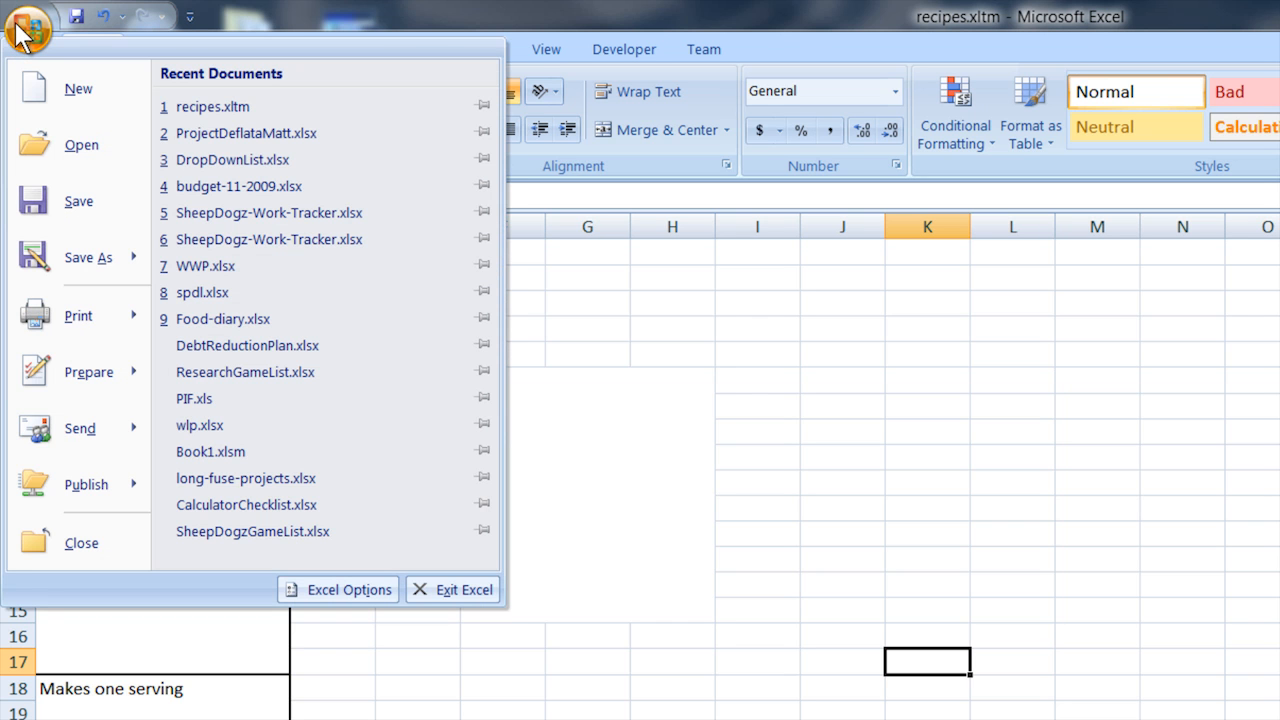
click(37, 27)
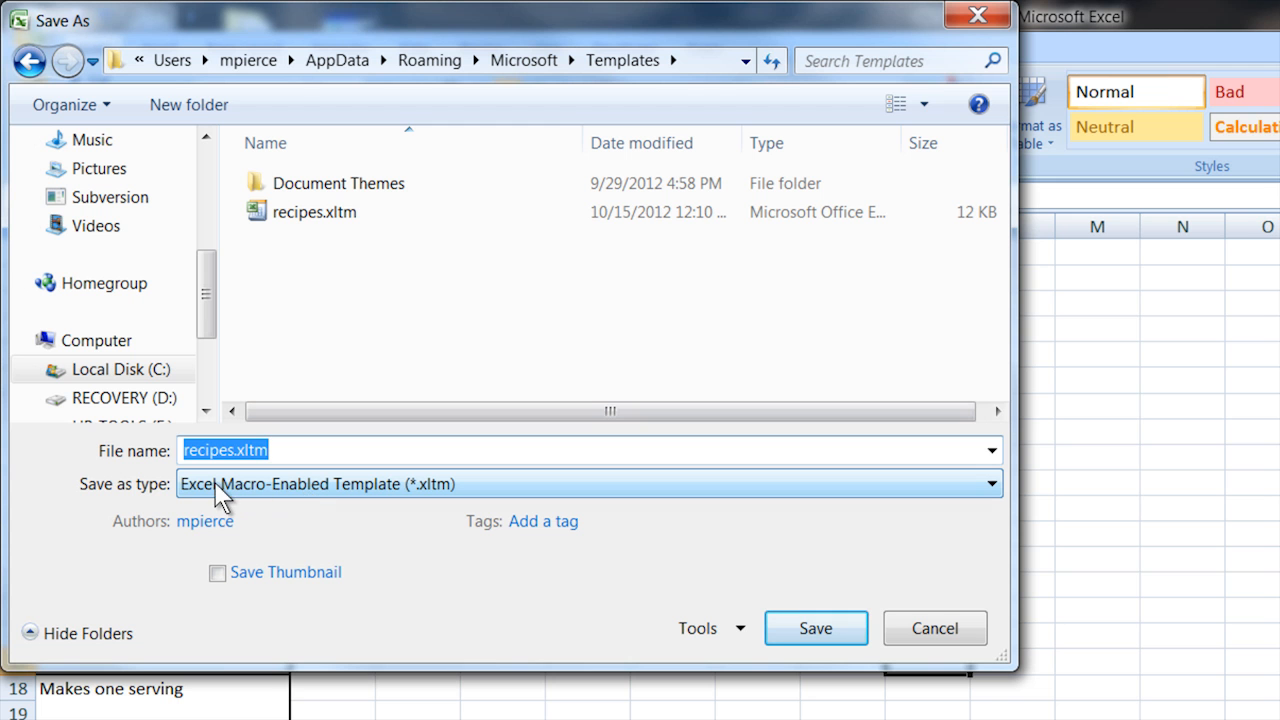
mouse_move(330, 500)
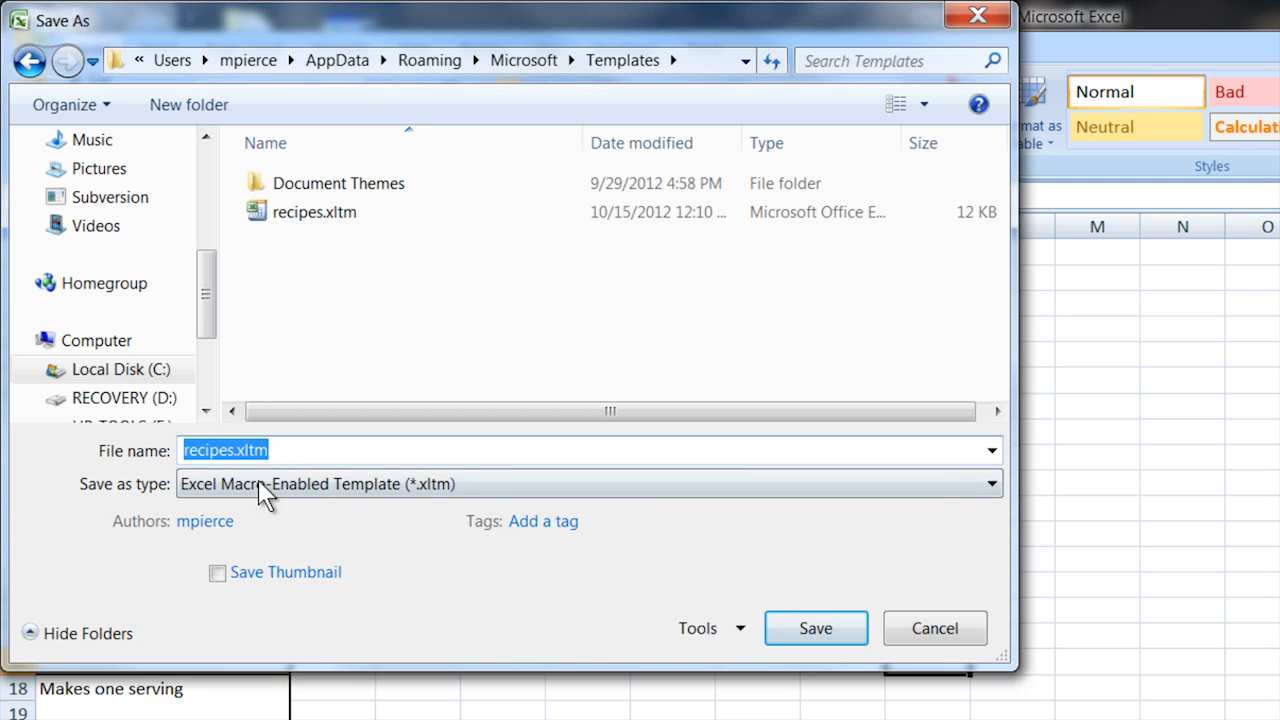
click(815, 628)
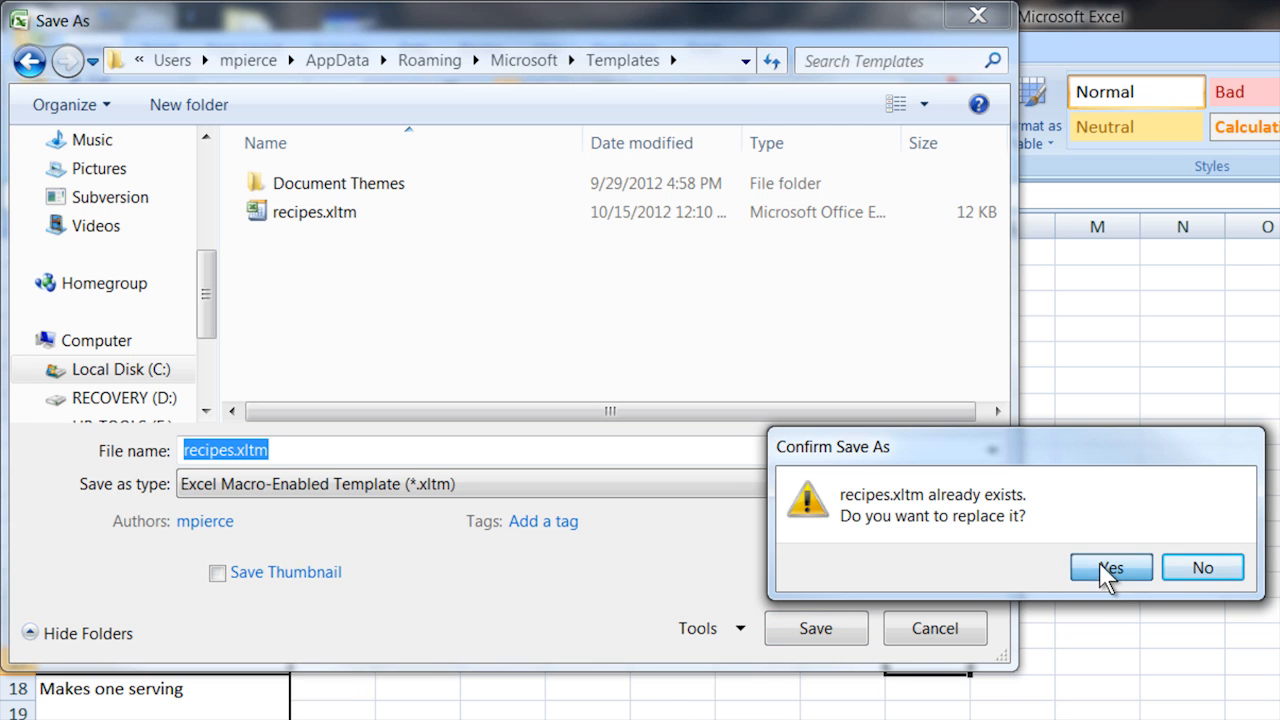
click(1111, 566)
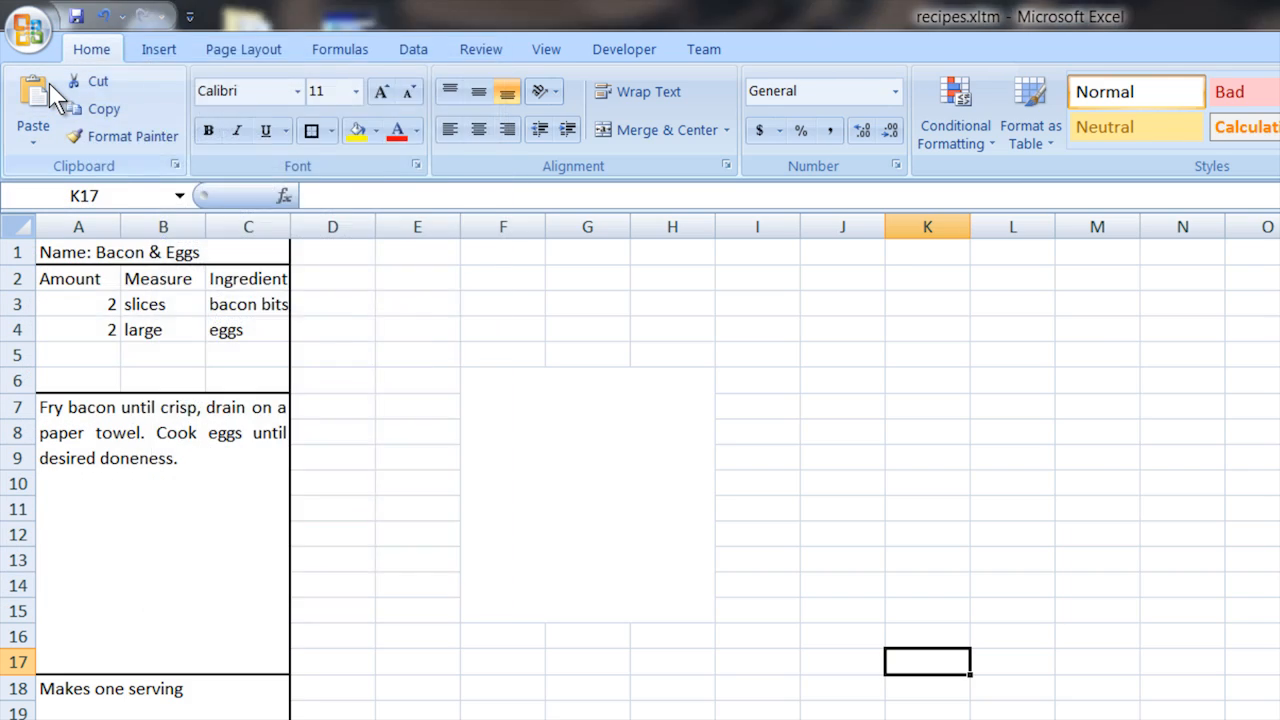
- Show the New workbook dialog's My Templates list containing recipes.xltm
click(30, 17)
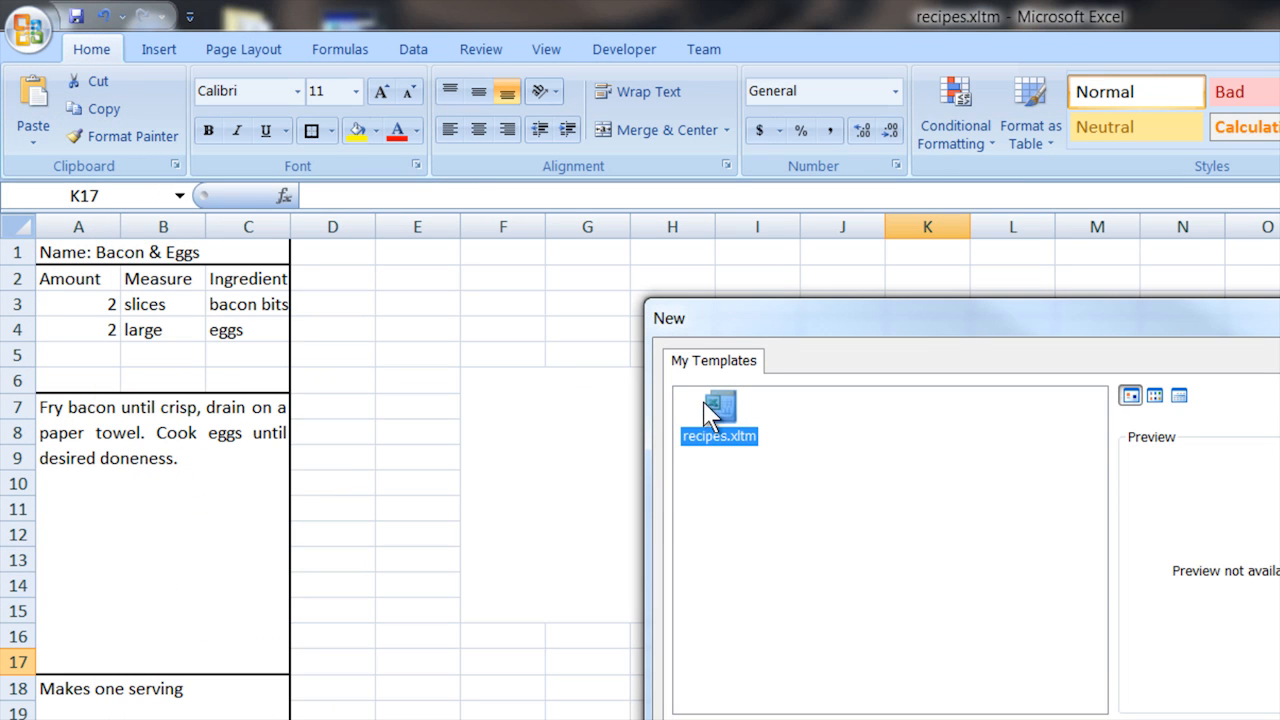
mouse_move(655, 516)
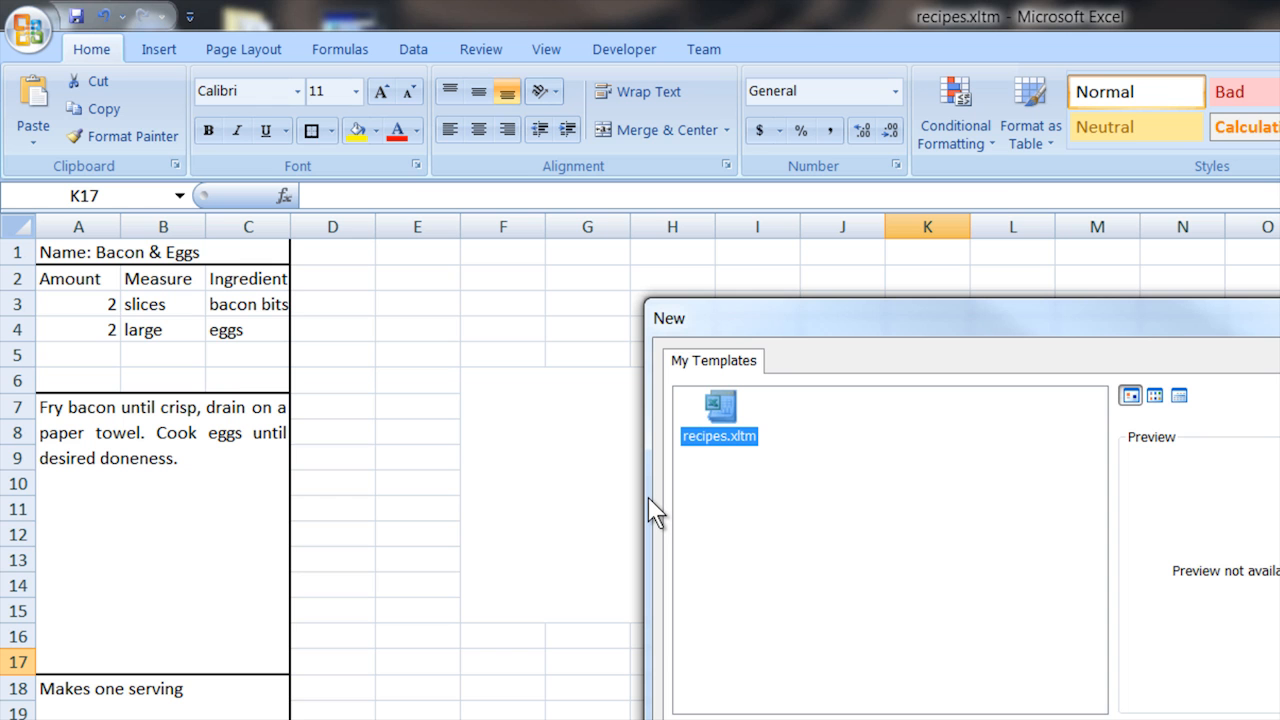
mouse_move(772, 531)
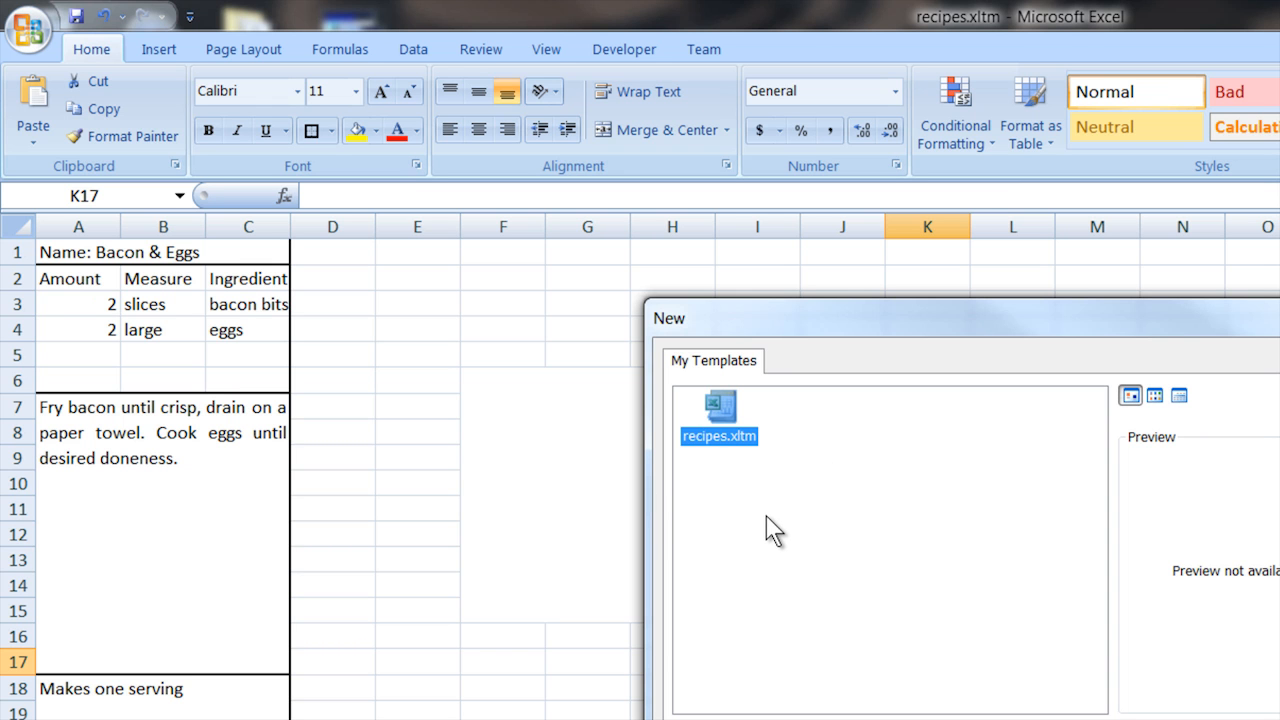